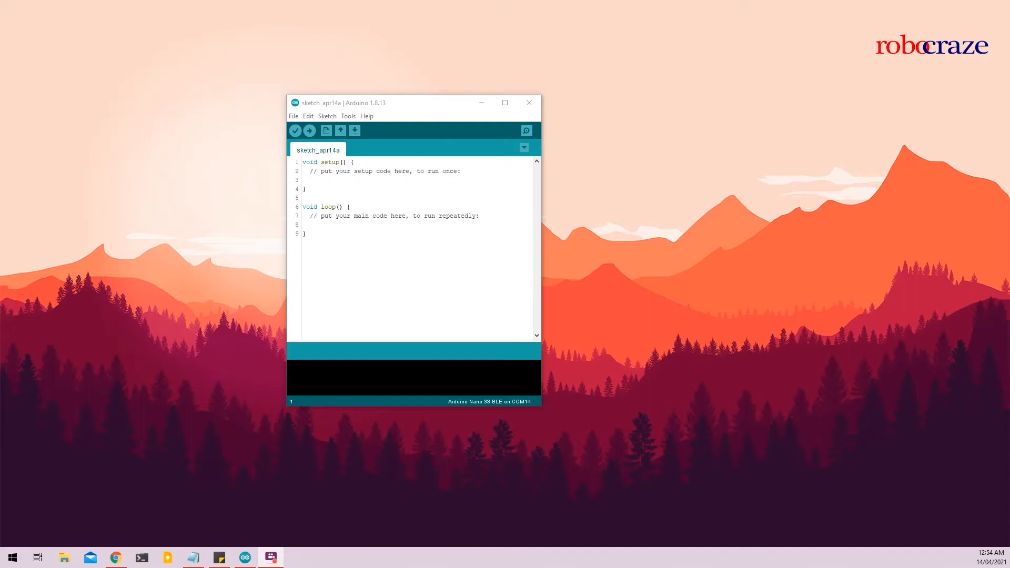
{"action": "mouse_move", "coordinate": [850, 294]}
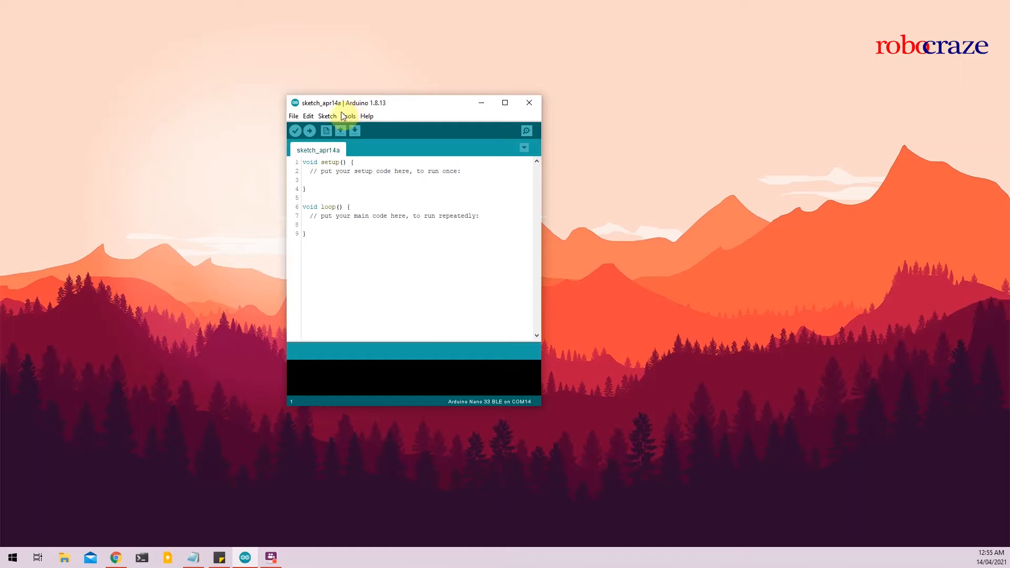
Step: Load File > Examples > Arduino_APDS9960 > FullExample into a new window
{"action": "left_click", "coordinate": [293, 116]}
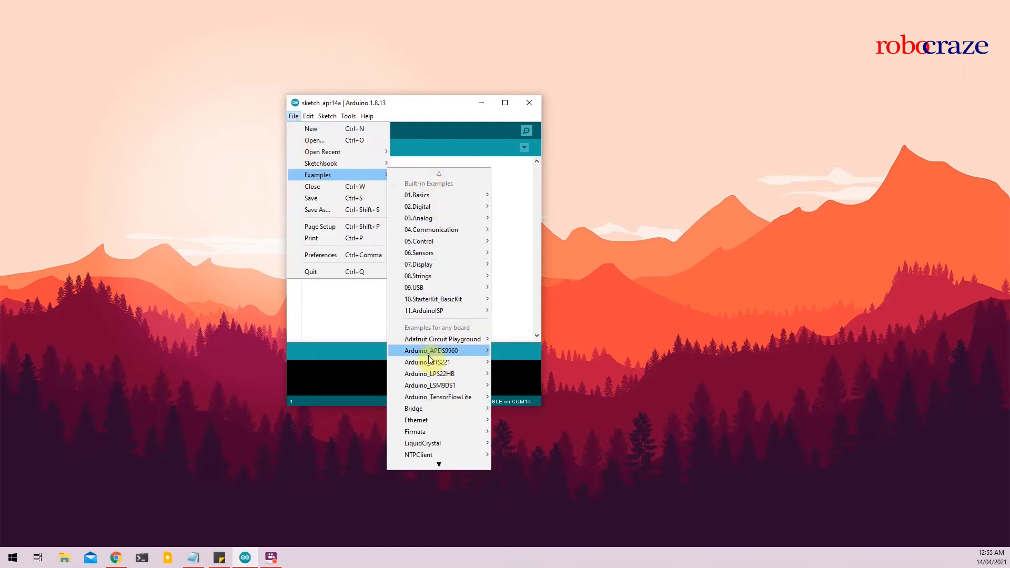
{"action": "mouse_move", "coordinate": [438, 350]}
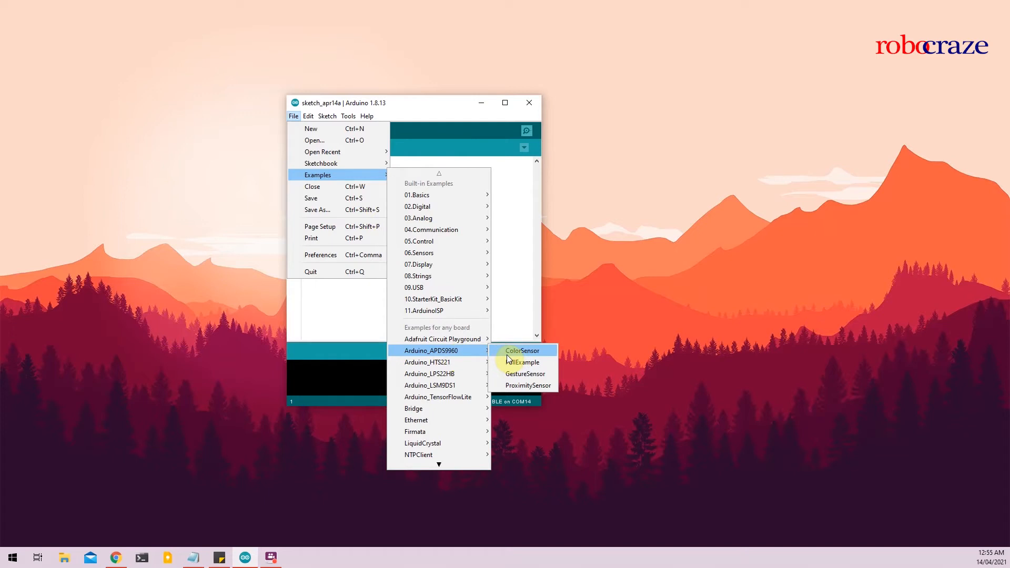
{"action": "mouse_move", "coordinate": [526, 362]}
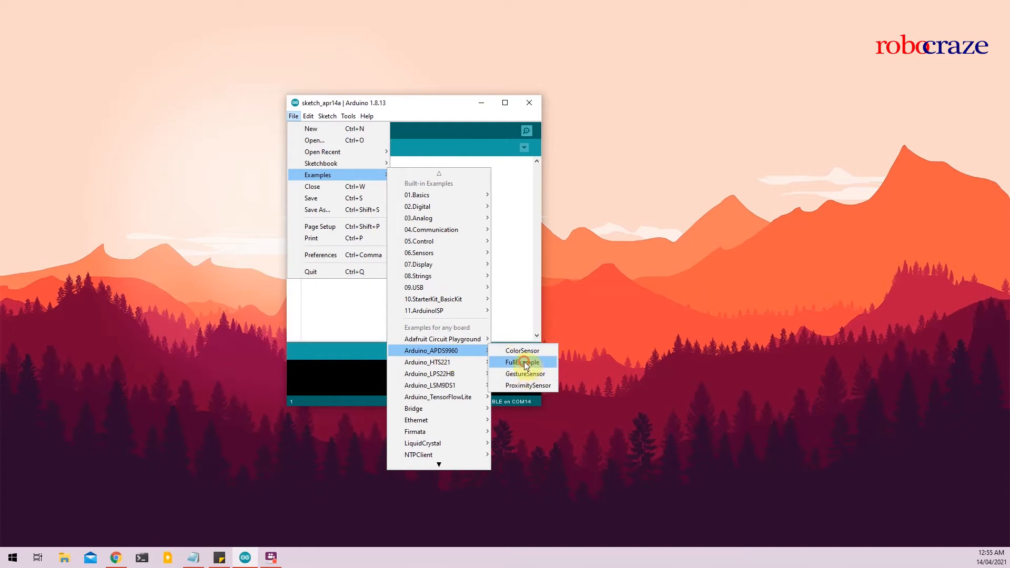
{"action": "left_click", "coordinate": [523, 362]}
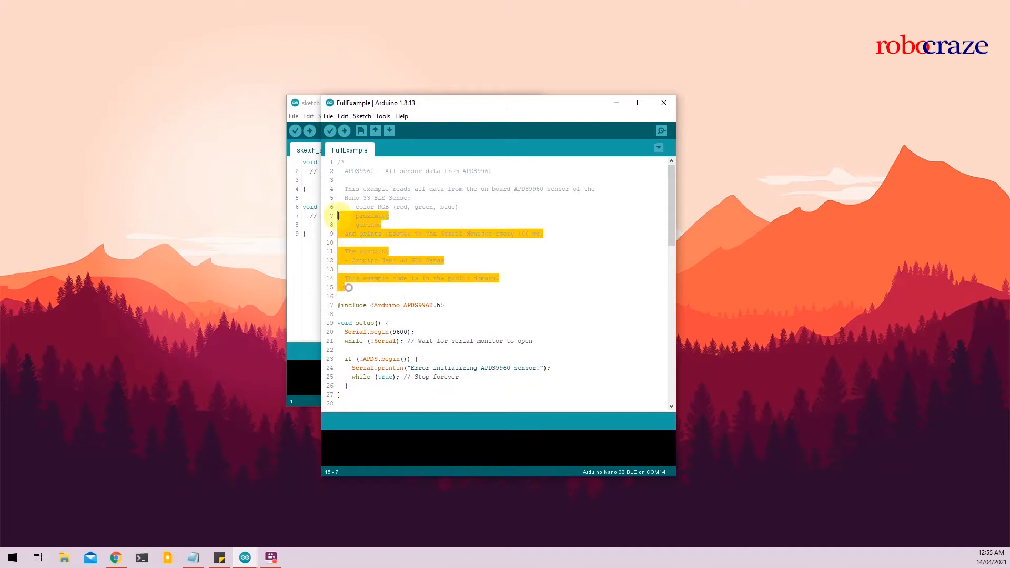
{"action": "left_click", "coordinate": [395, 243]}
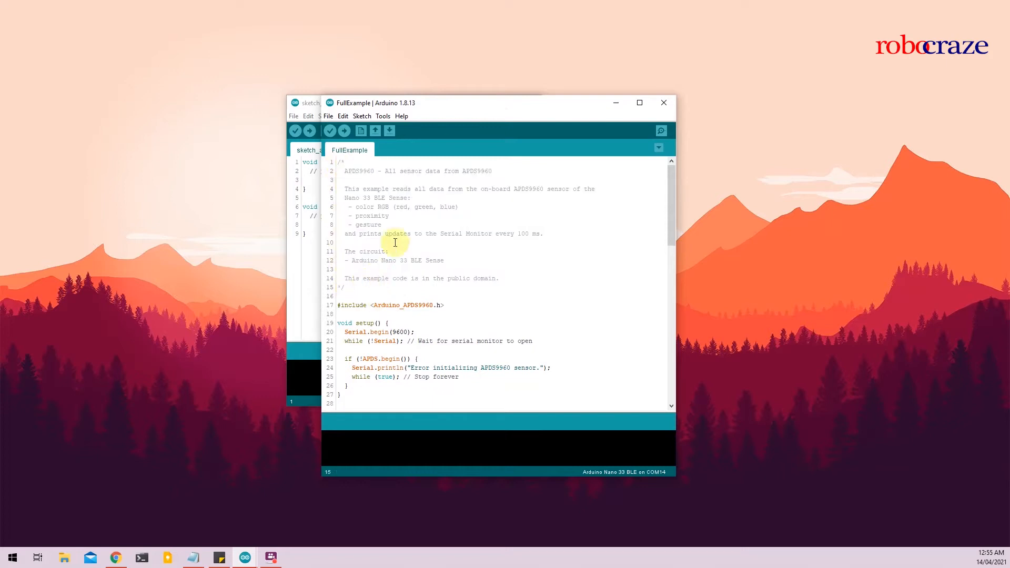
{"action": "mouse_move", "coordinate": [397, 188]}
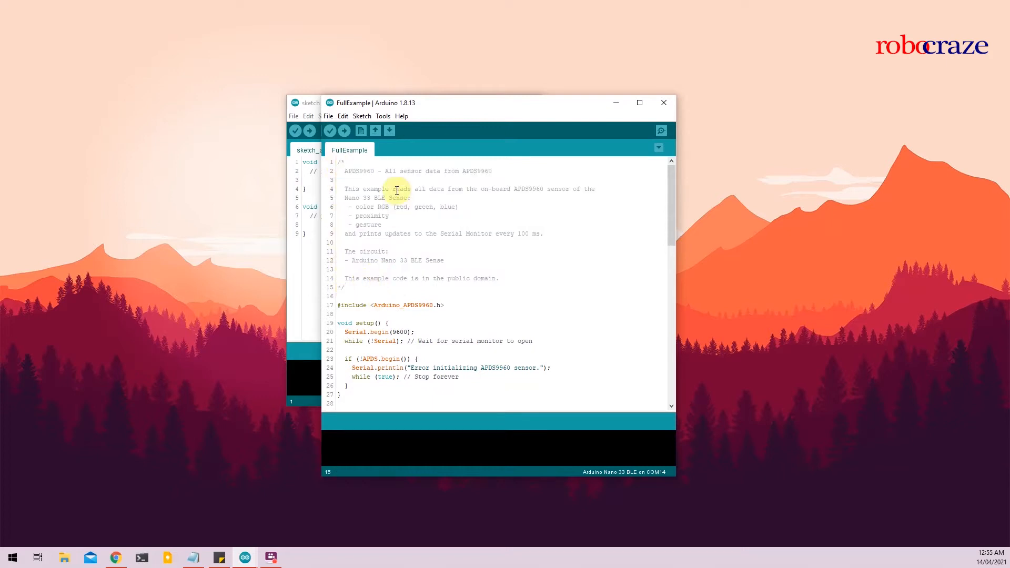
{"action": "scroll", "scroll_direction": "down", "scroll_amount": 3}
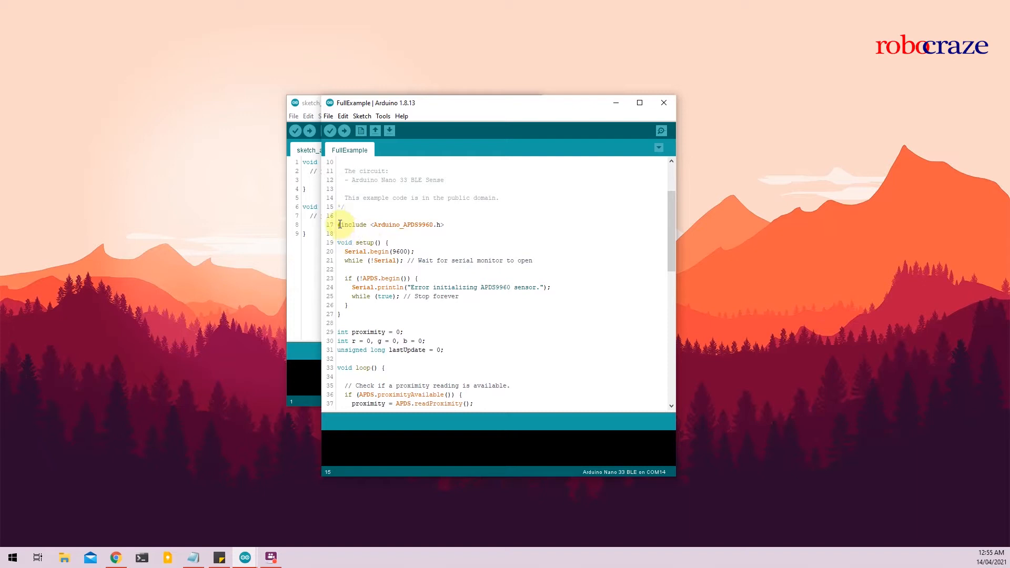
{"action": "double_click", "coordinate": [353, 224]}
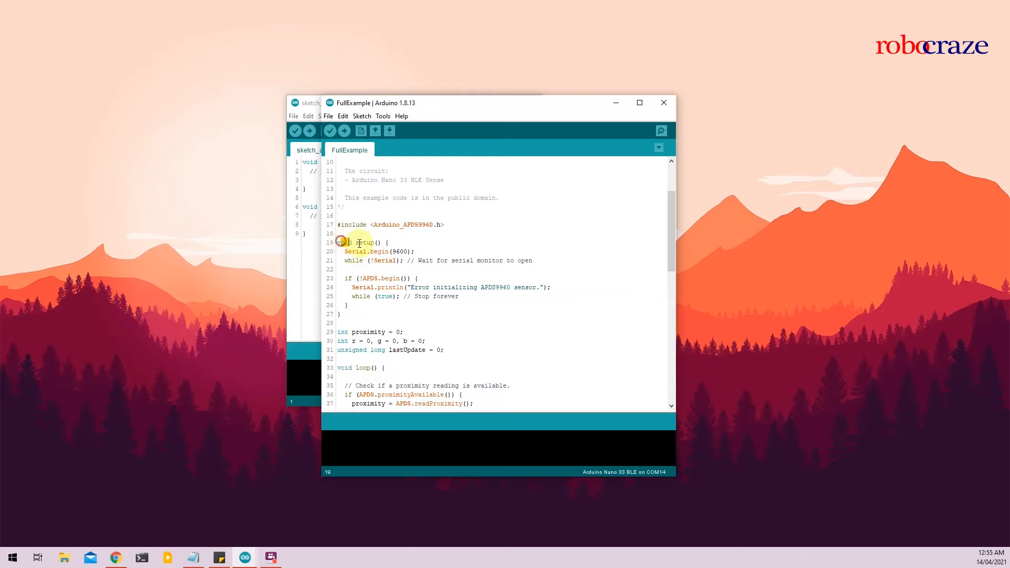
{"action": "double_click", "coordinate": [362, 242]}
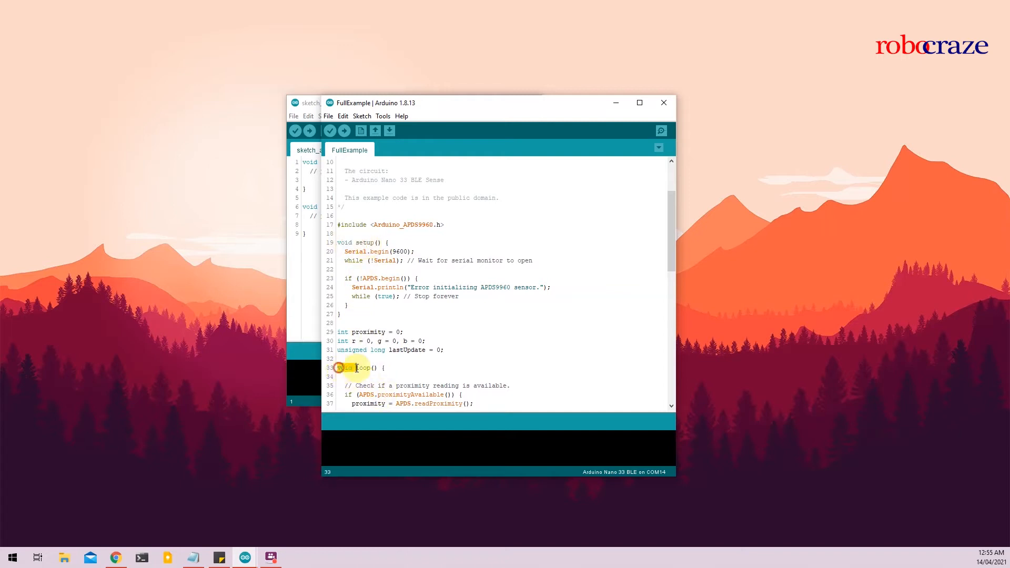
{"action": "double_click", "coordinate": [357, 367]}
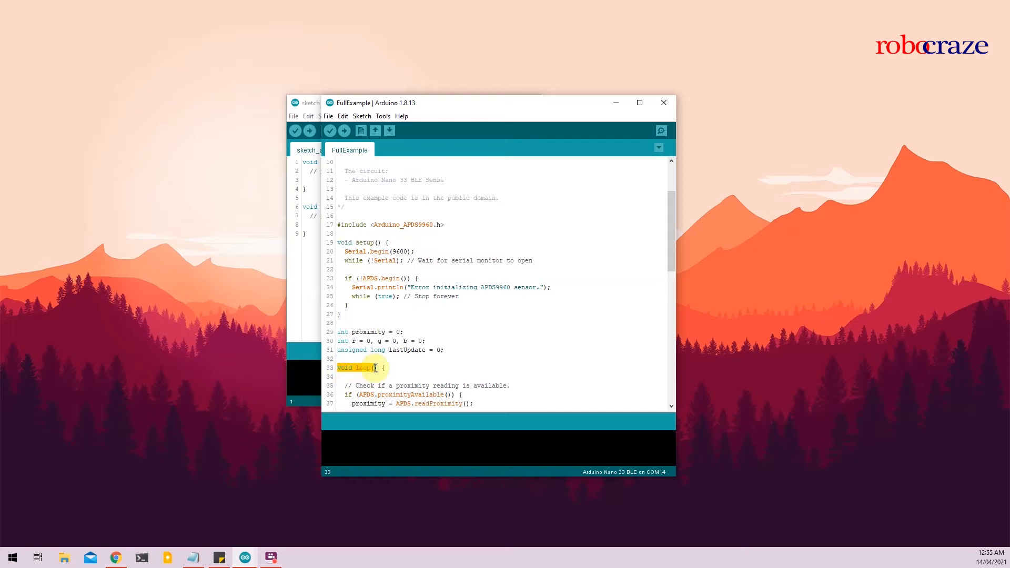
{"action": "left_click", "coordinate": [369, 243]}
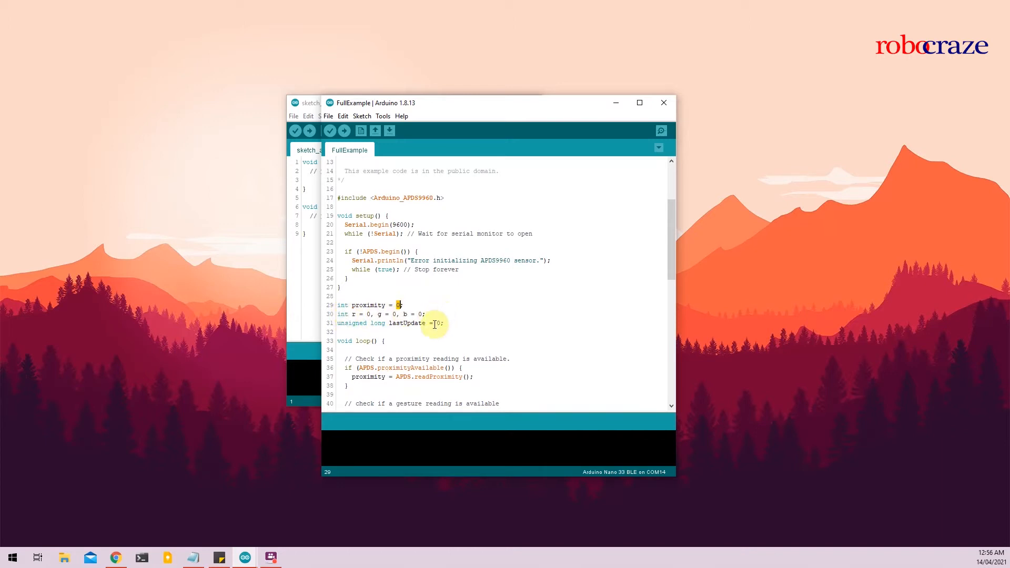
{"action": "mouse_move", "coordinate": [399, 334]}
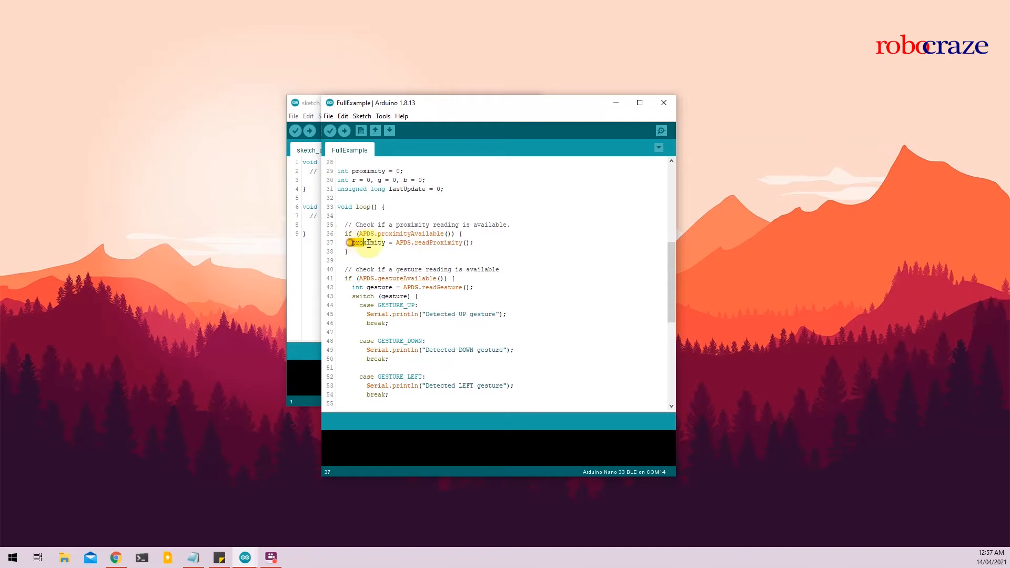
{"action": "double_click", "coordinate": [367, 242]}
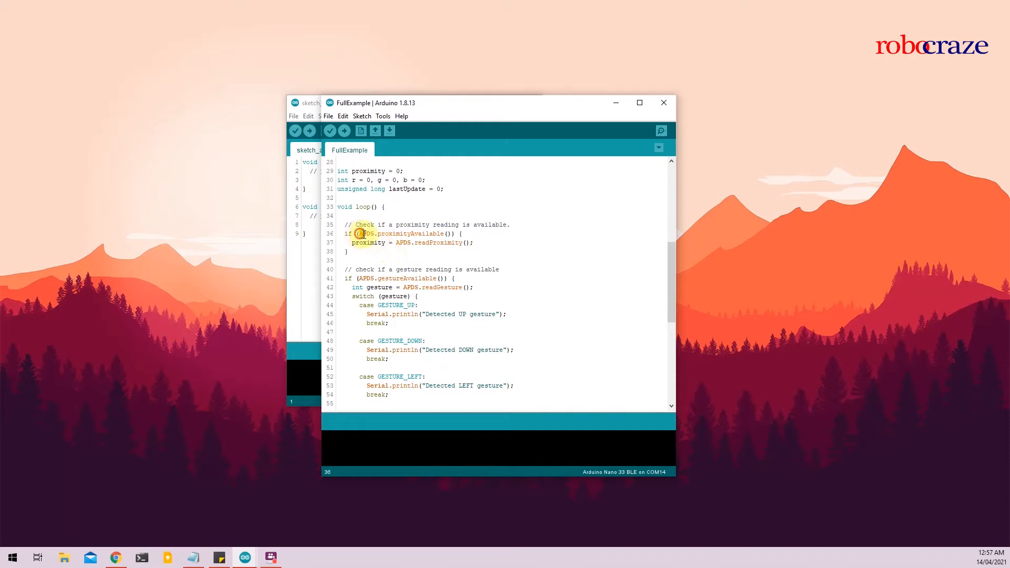
{"action": "double_click", "coordinate": [367, 233]}
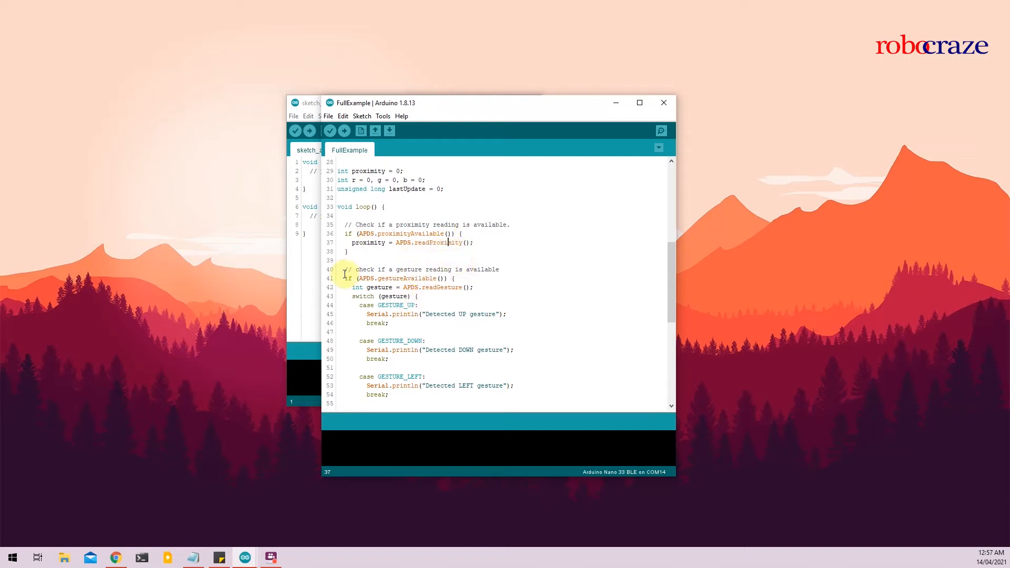
{"action": "scroll", "scroll_direction": "down", "scroll_amount": 3}
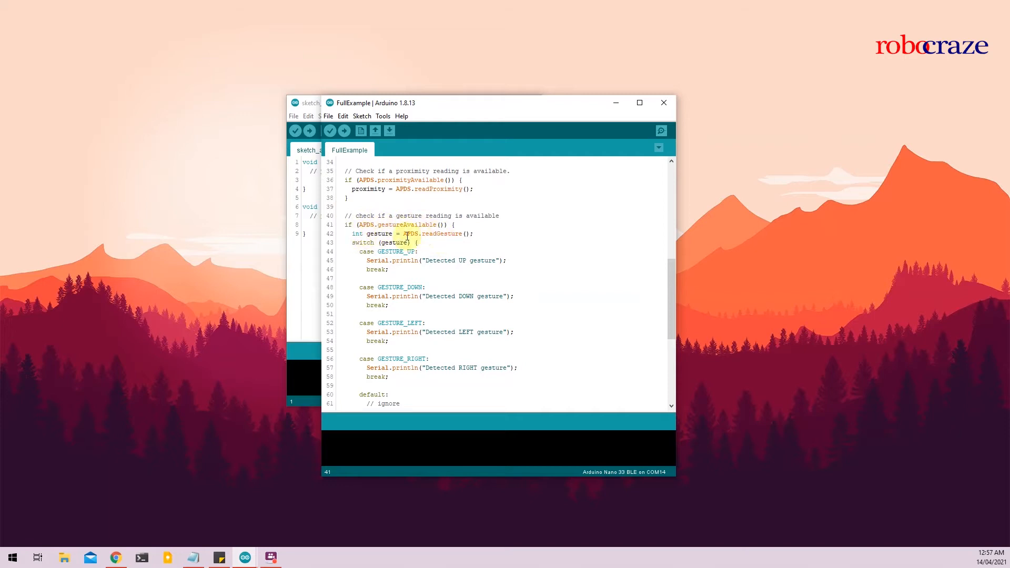
{"action": "double_click", "coordinate": [379, 234]}
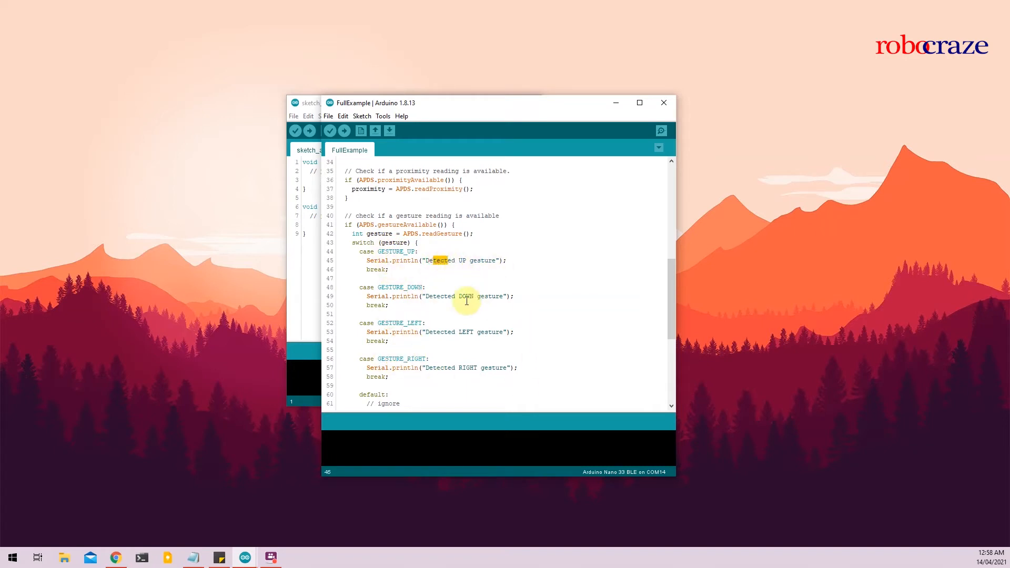
{"action": "double_click", "coordinate": [440, 331]}
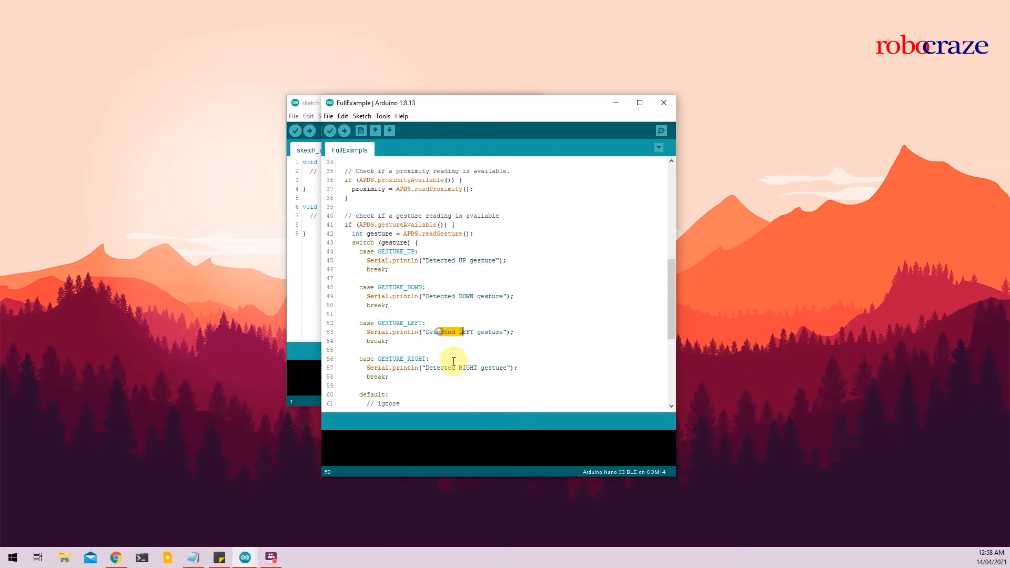
{"action": "scroll", "scroll_direction": "down", "scroll_amount": 3}
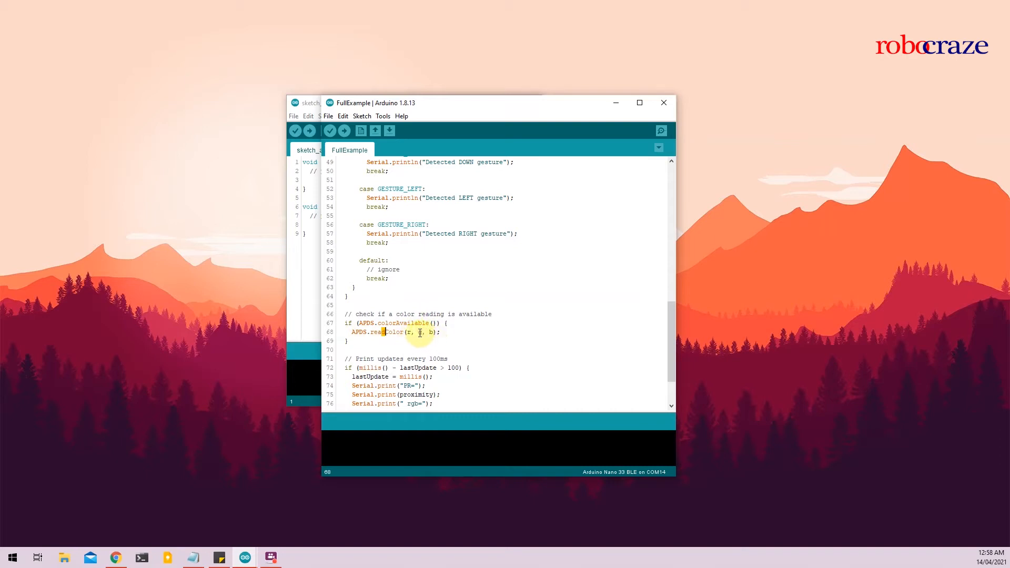
{"action": "type", "text": "g"}
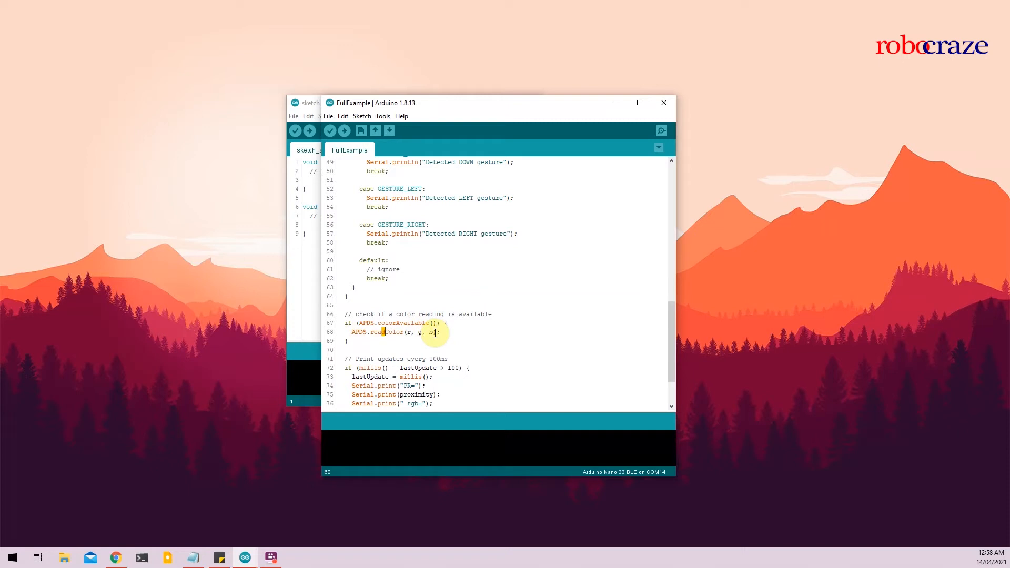
{"action": "scroll", "scroll_direction": "down", "scroll_amount": 3}
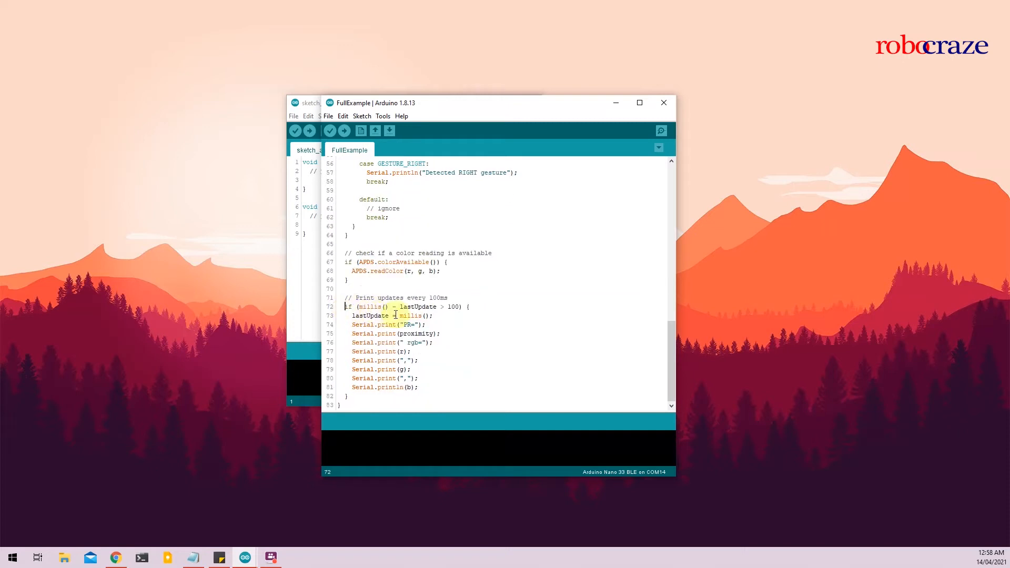
{"action": "scroll", "scroll_direction": "down", "scroll_amount": 3}
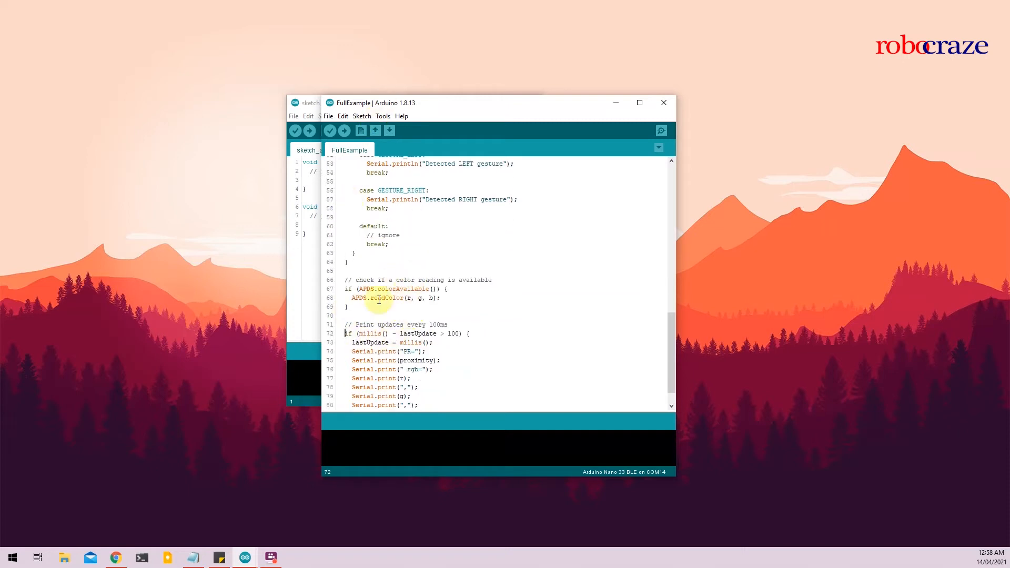
{"action": "scroll", "scroll_direction": "down", "scroll_amount": 3}
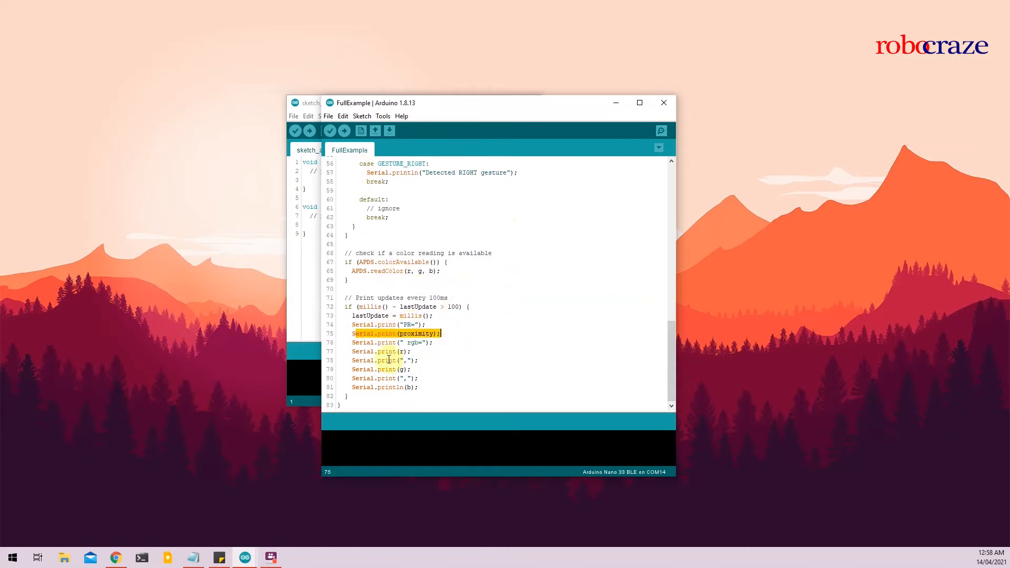
{"action": "left_click", "coordinate": [362, 351]}
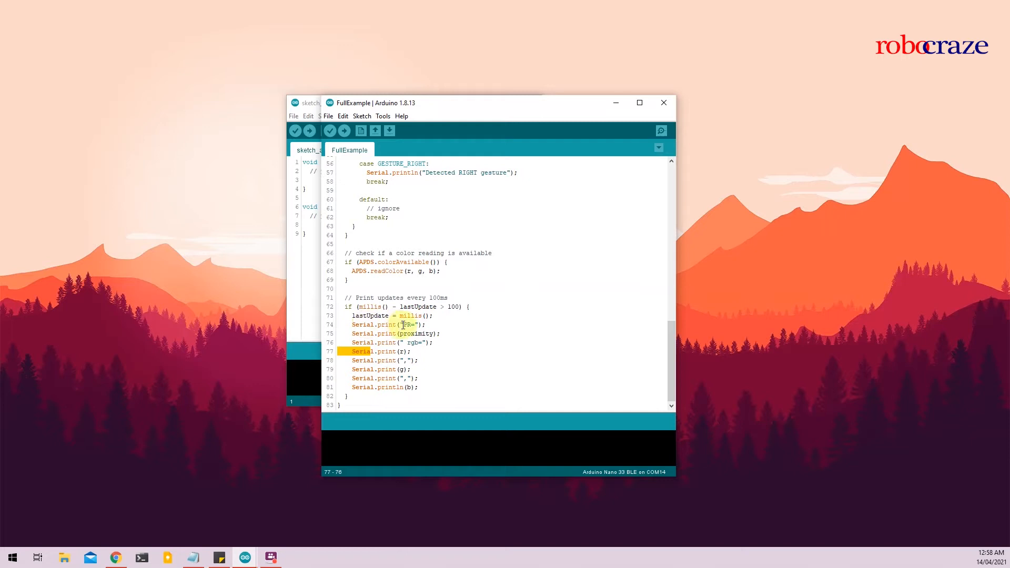
{"action": "left_click", "coordinate": [374, 334]}
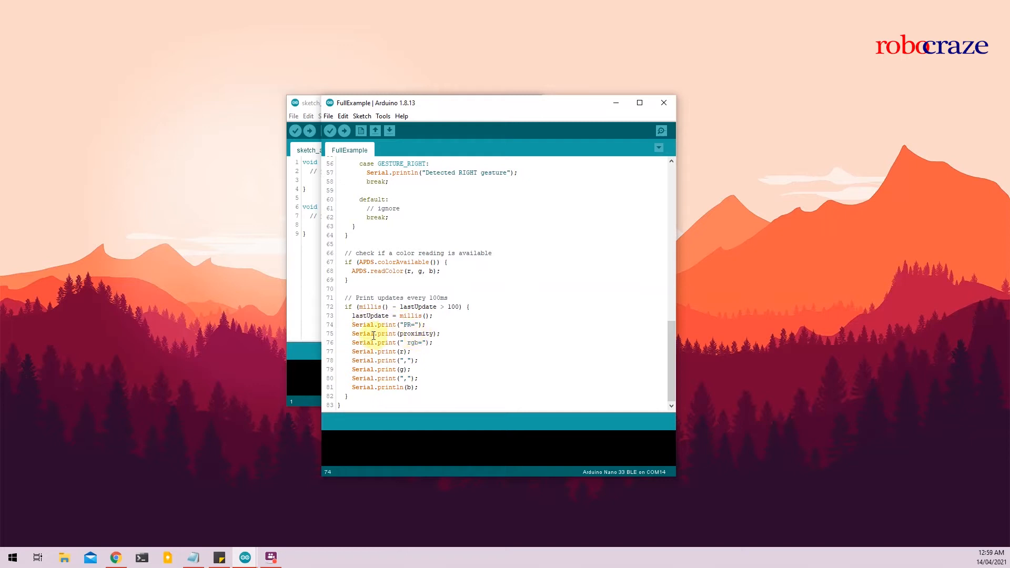
{"action": "double_click", "coordinate": [415, 333]}
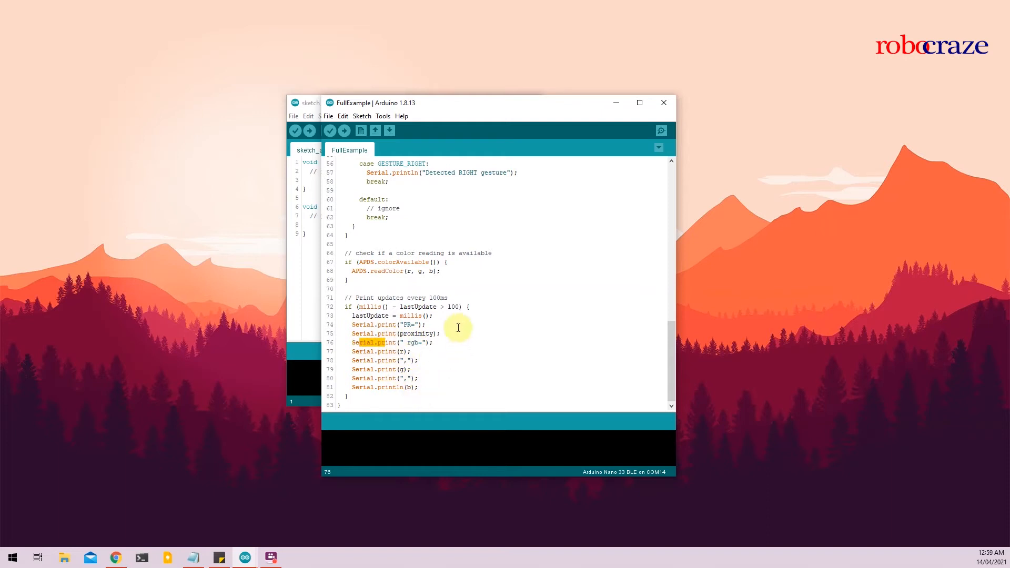
{"action": "left_click", "coordinate": [446, 307]}
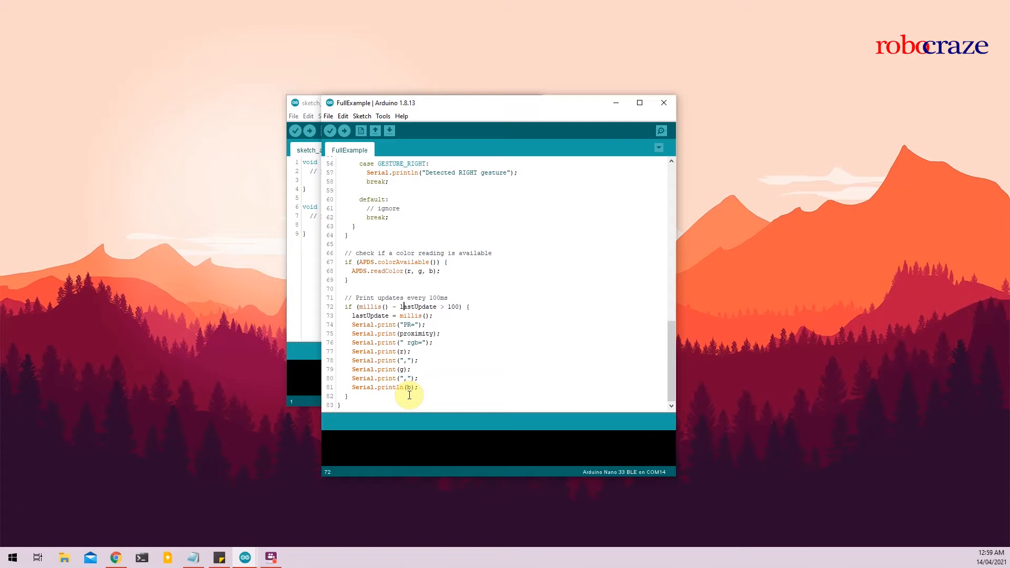
{"action": "mouse_move", "coordinate": [450, 341]}
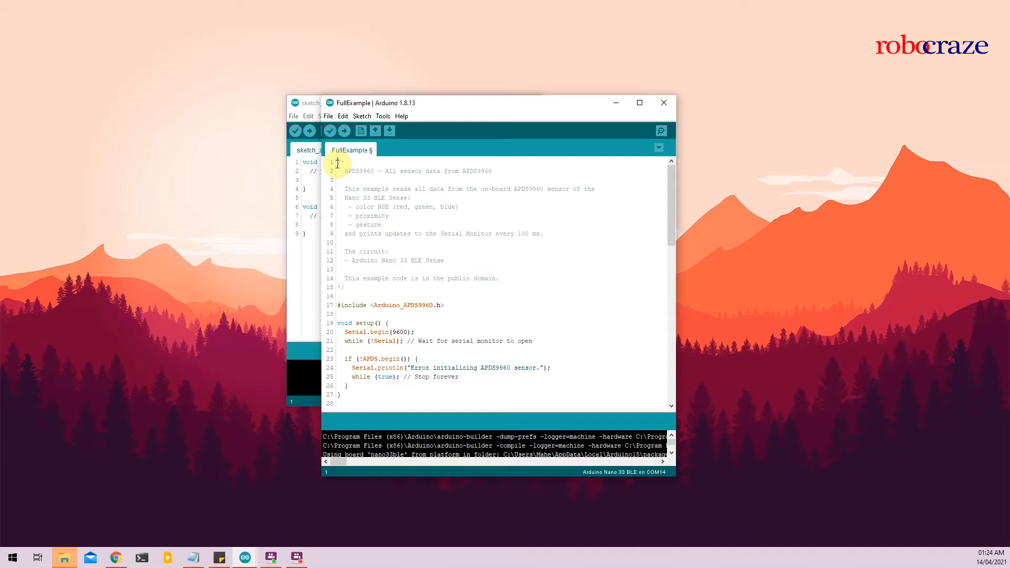
Step: Add #define RED 22, #define BLUE 24 and #define GREEN 23 above the sketch's first line
{"action": "key", "text": "Enter"}
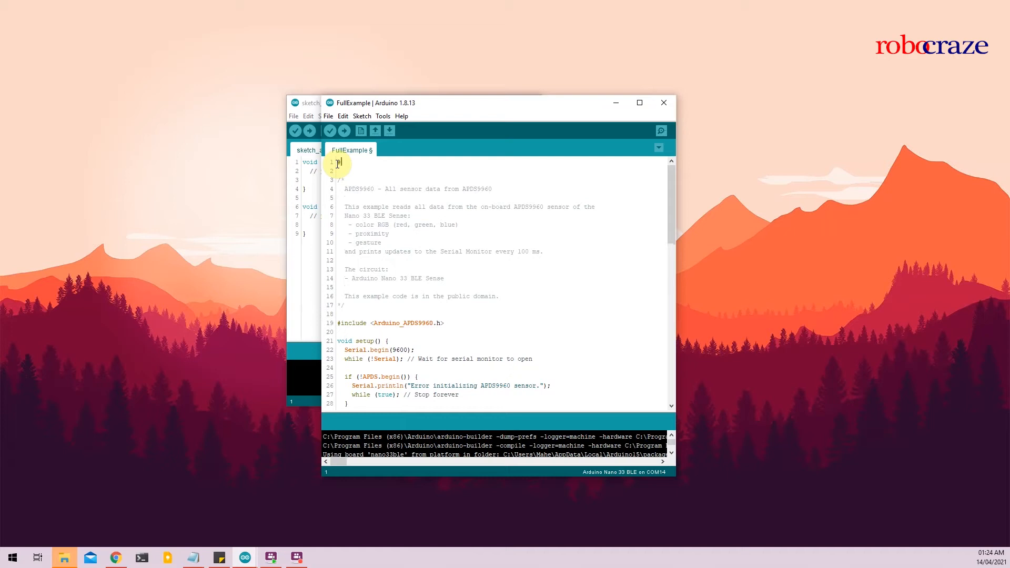
{"action": "type", "text": "define"}
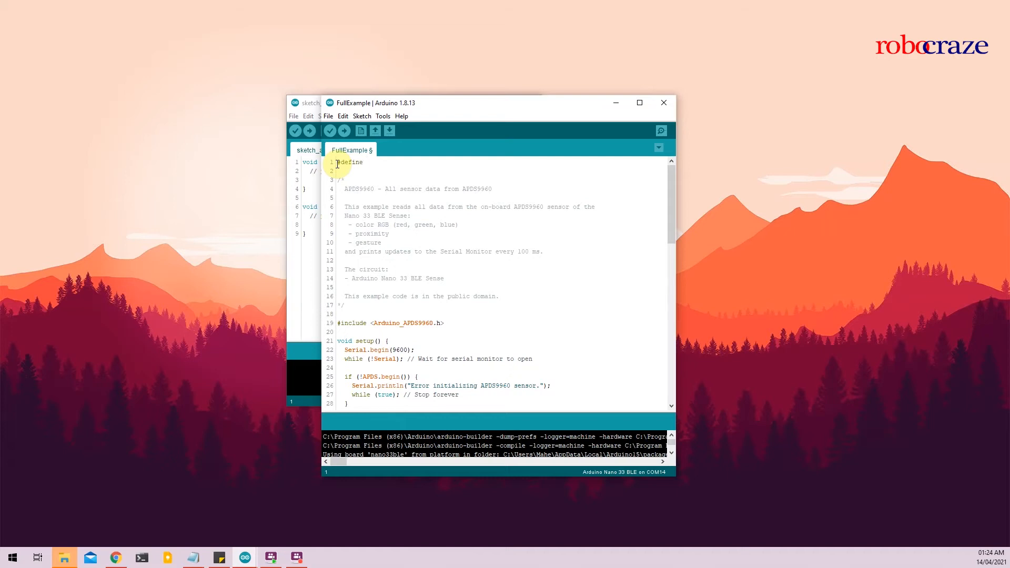
{"action": "type", "text": "RED"}
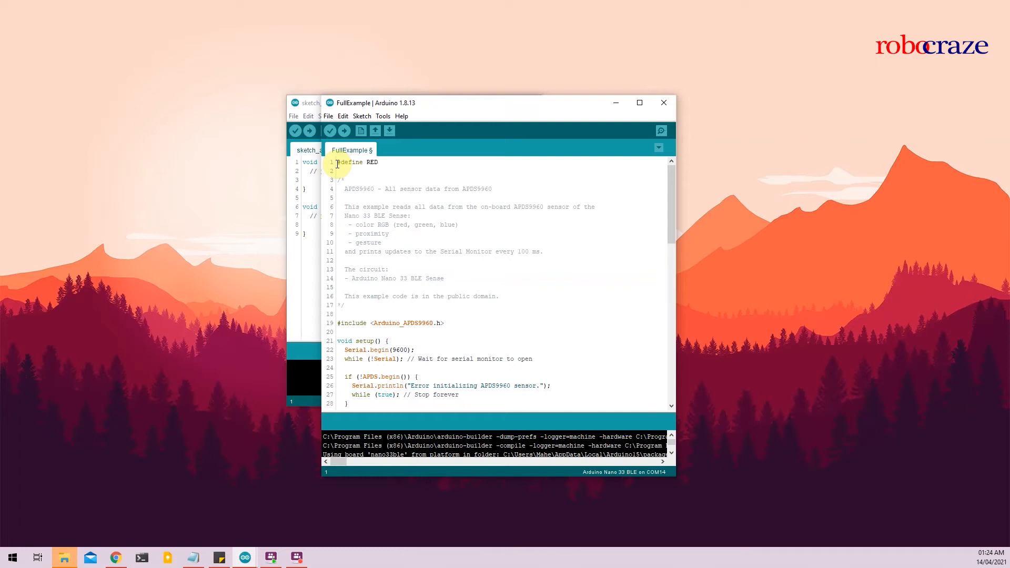
{"action": "type", "text": "2"}
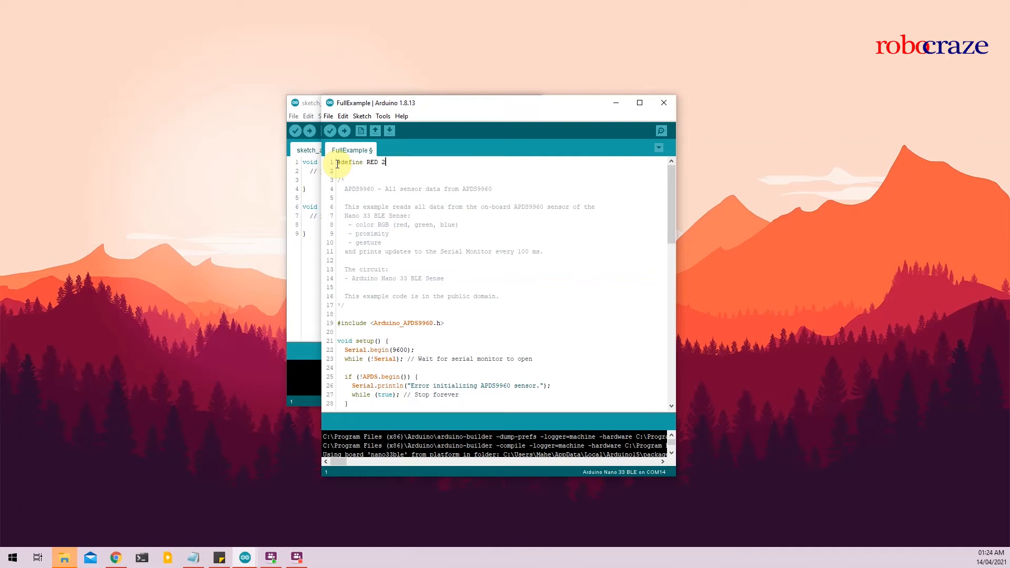
{"action": "type", "text": "2"}
{"action": "left_click", "coordinate": [502, 170]}
{"action": "type", "text": "#define B"}
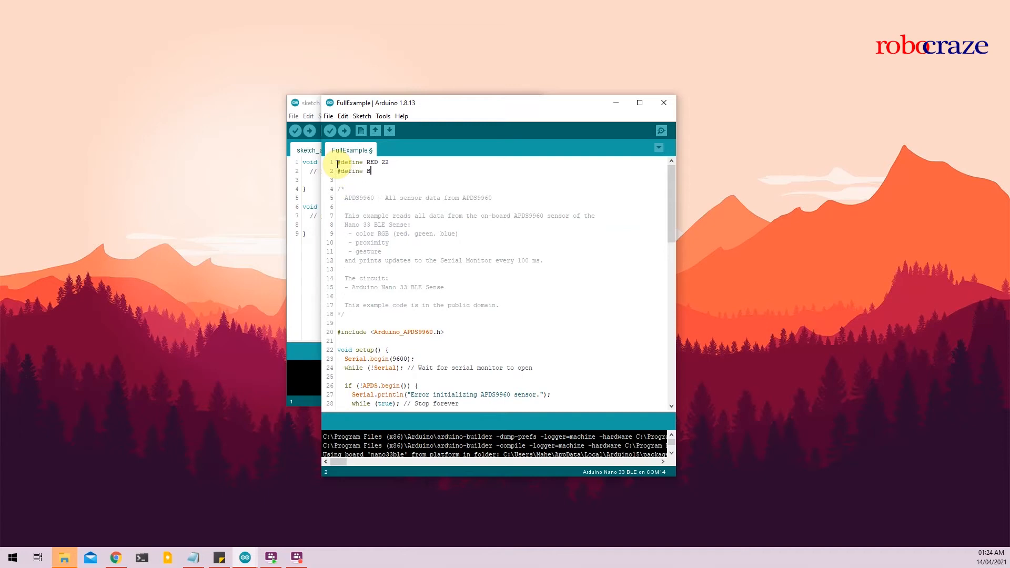
{"action": "type", "text": "LUE"}
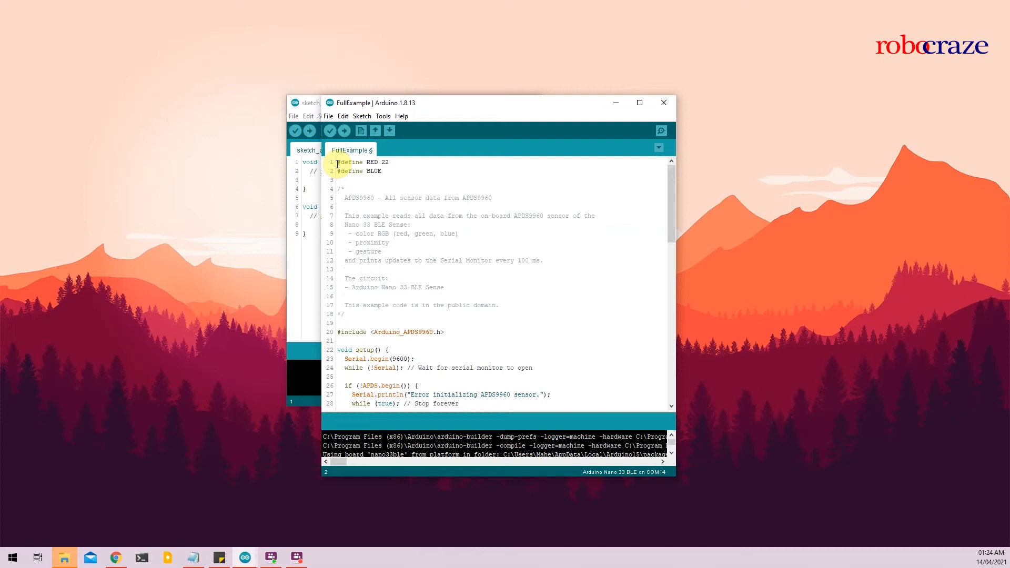
{"action": "type", "text": "24"}
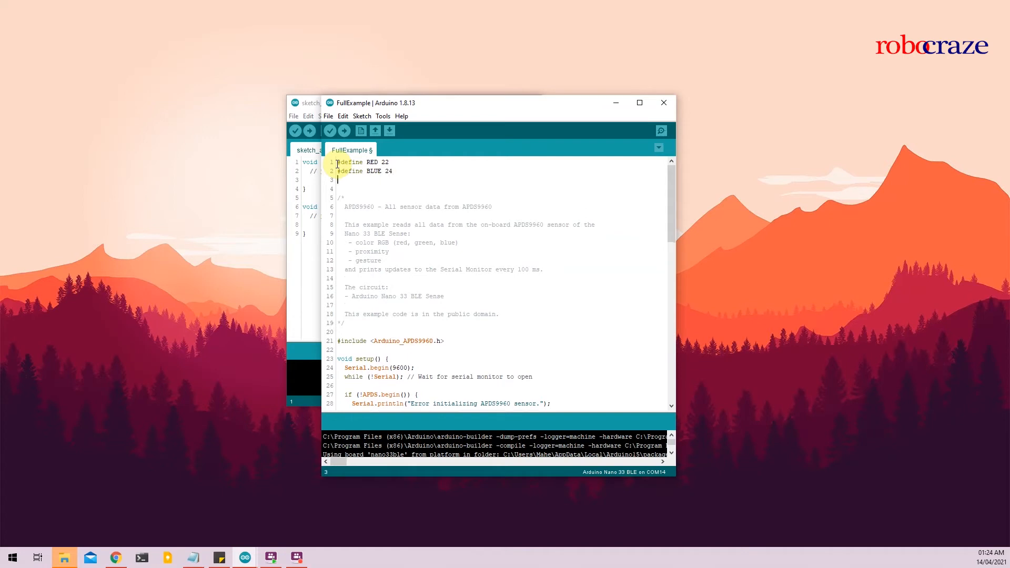
{"action": "type", "text": "#define"}
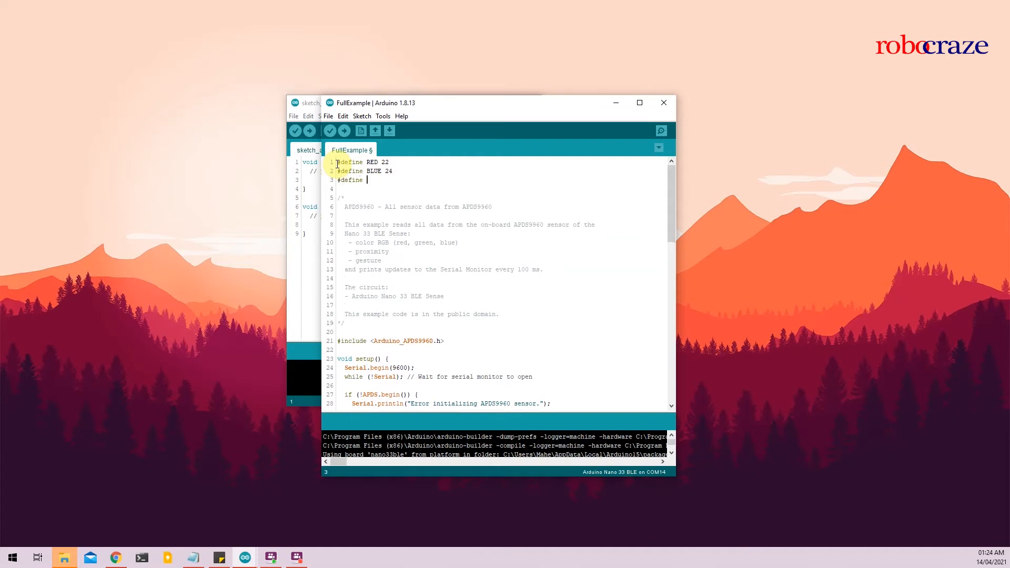
{"action": "type", "text": "GREEN"}
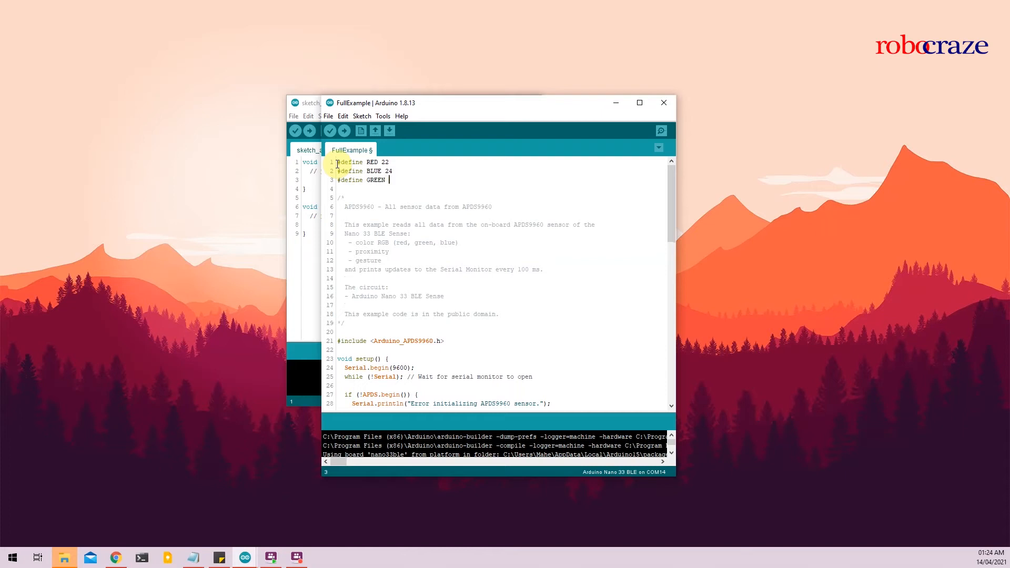
{"action": "type", "text": "23"}
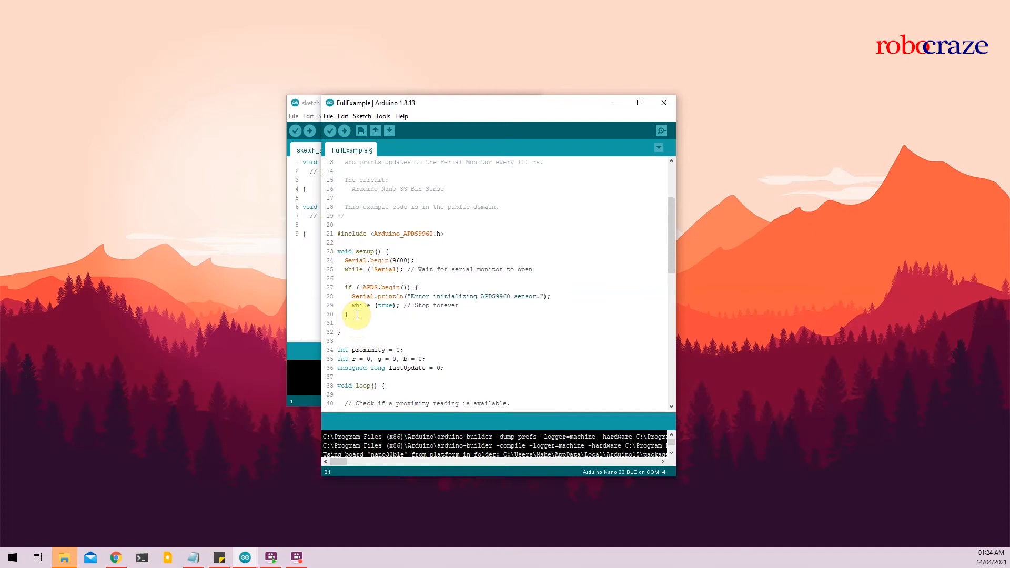
Step: Append pinMode(RED, OUTPUT); pinMode(GREEN, OUTPUT); pinMode(BLUE, OUTPUT); to the end of setup()
{"action": "type", "text": "pin"}
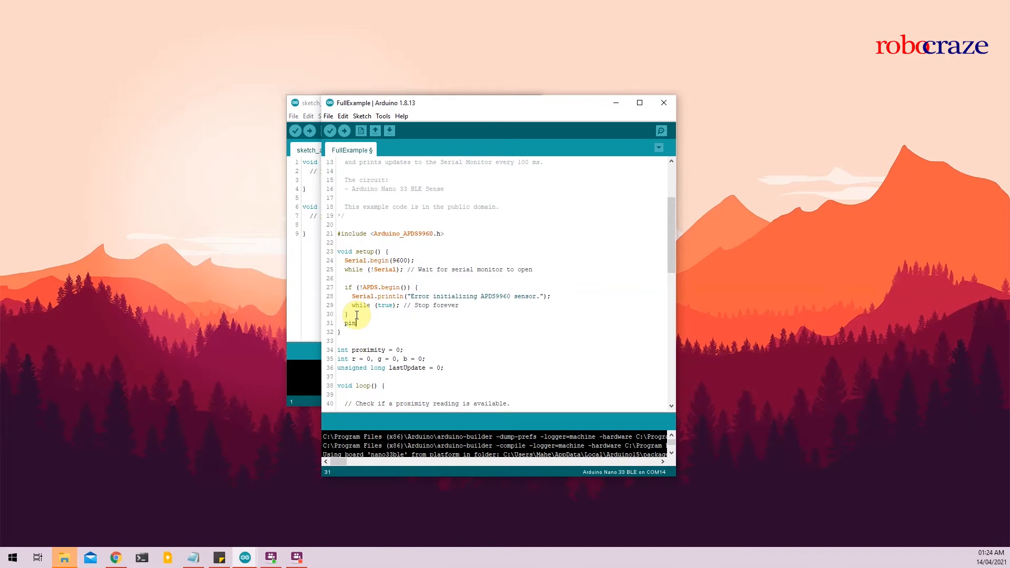
{"action": "type", "text": "Mode("}
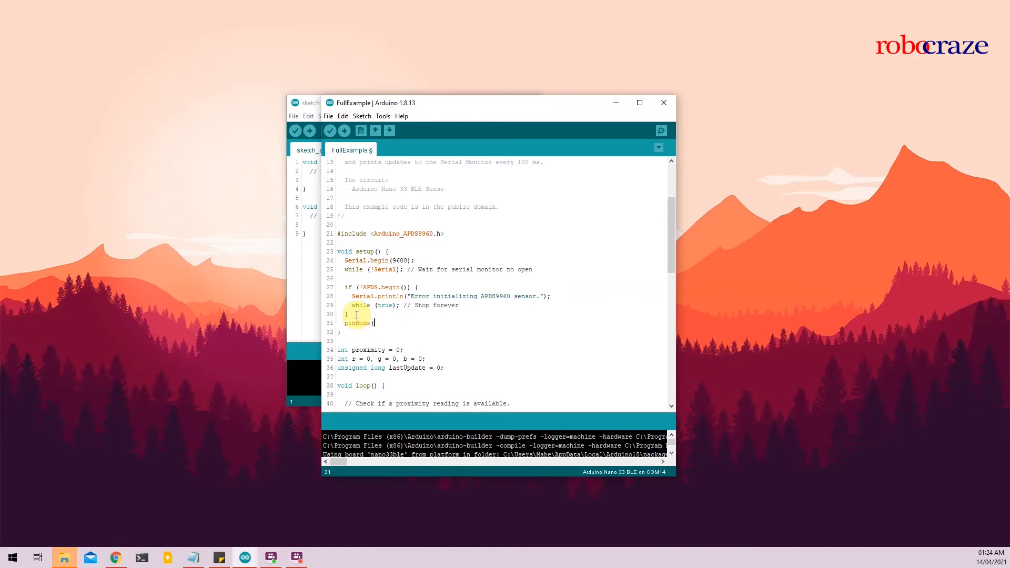
{"action": "type", "text": "RED, 0"}
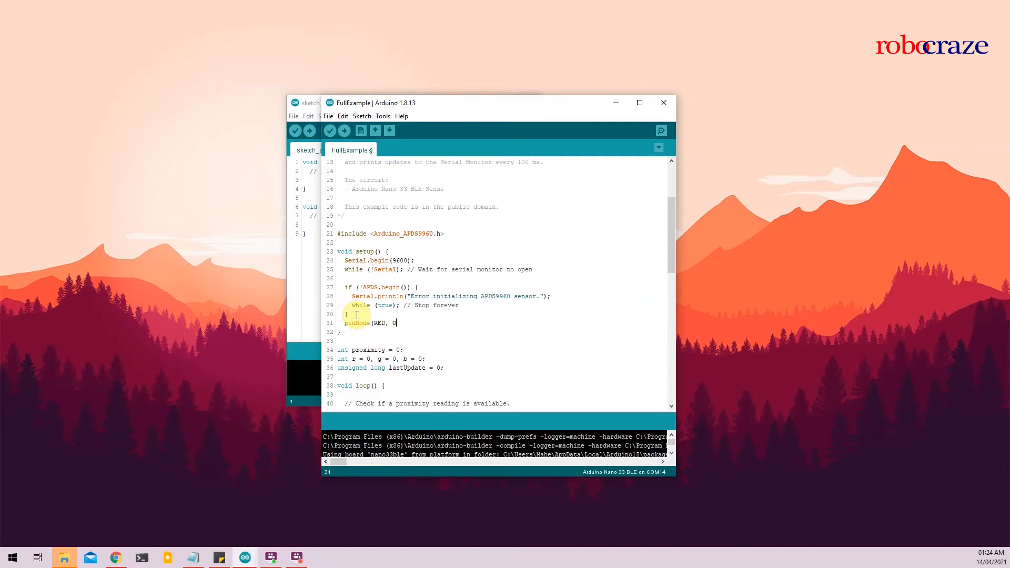
{"action": "type", "text": "UTPUT);"}
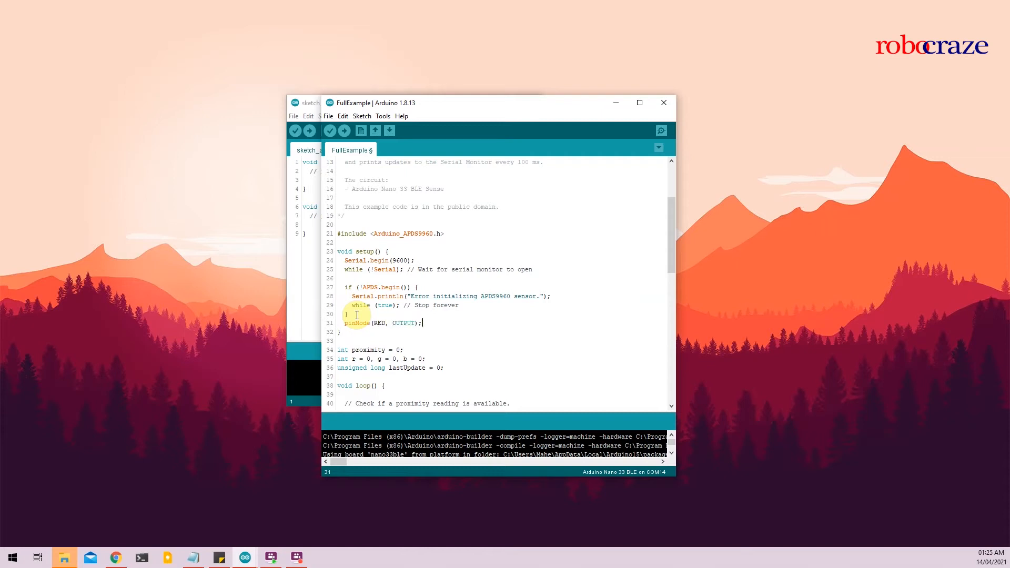
{"action": "type", "text": "pin"}
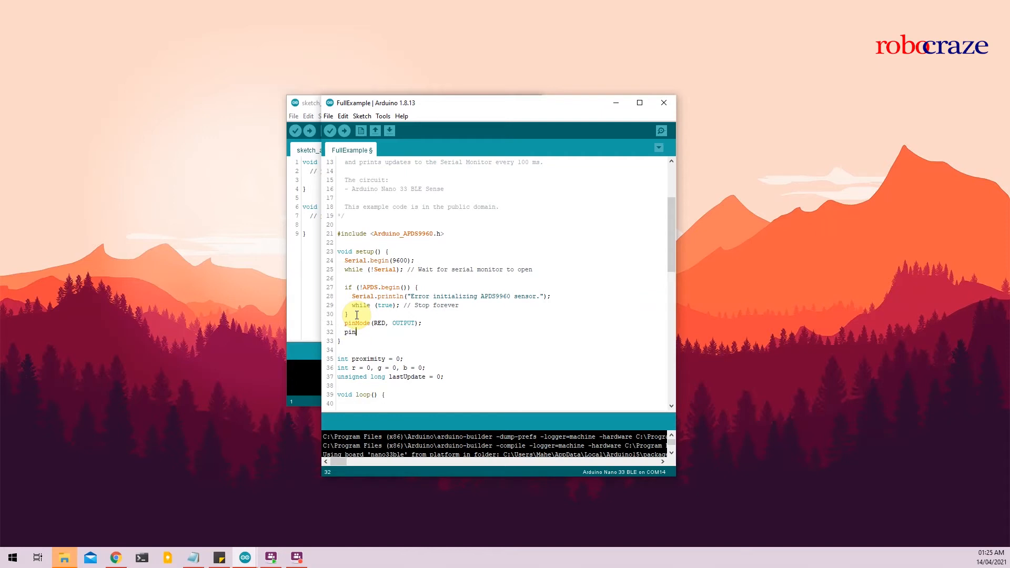
{"action": "type", "text": "Mode"}
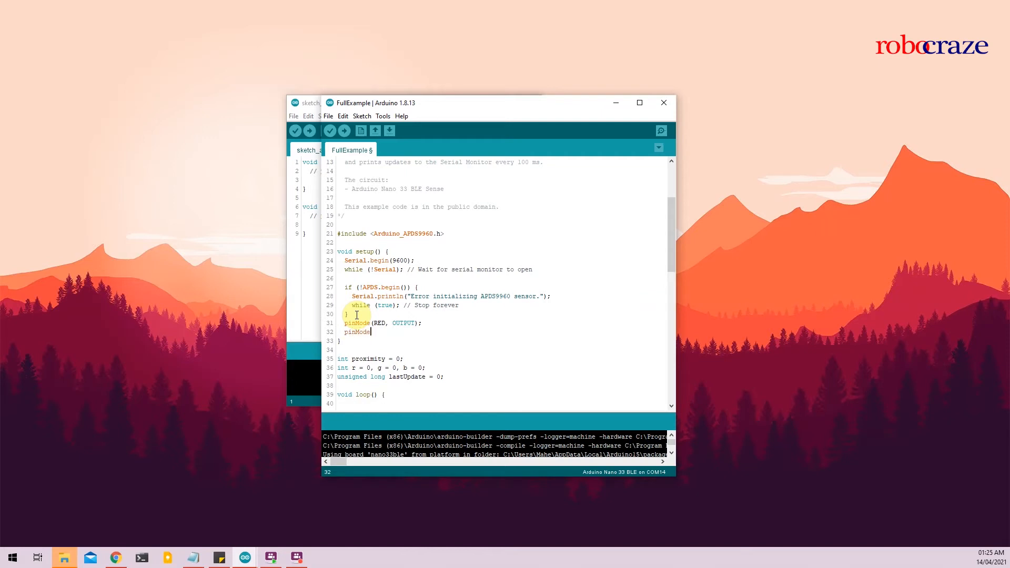
{"action": "type", "text": "(GREEN"}
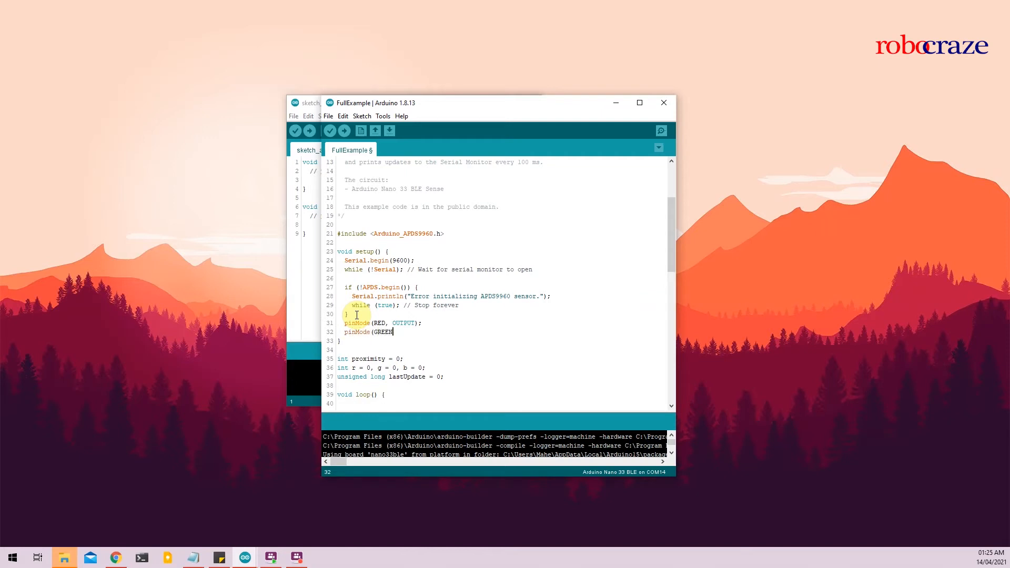
{"action": "type", "text": ", OUTPUT);"}
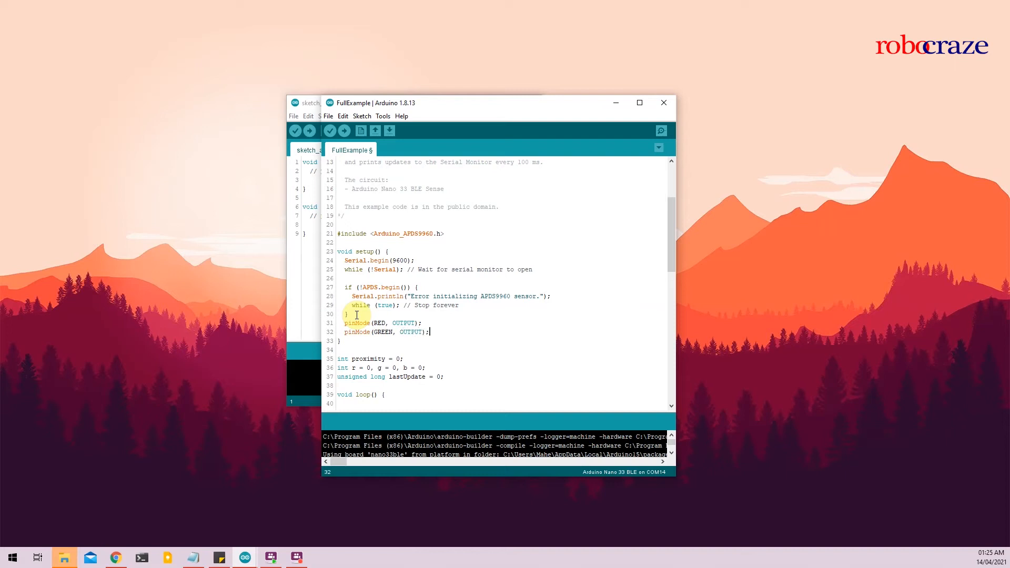
{"action": "type", "text": "pinMode("}
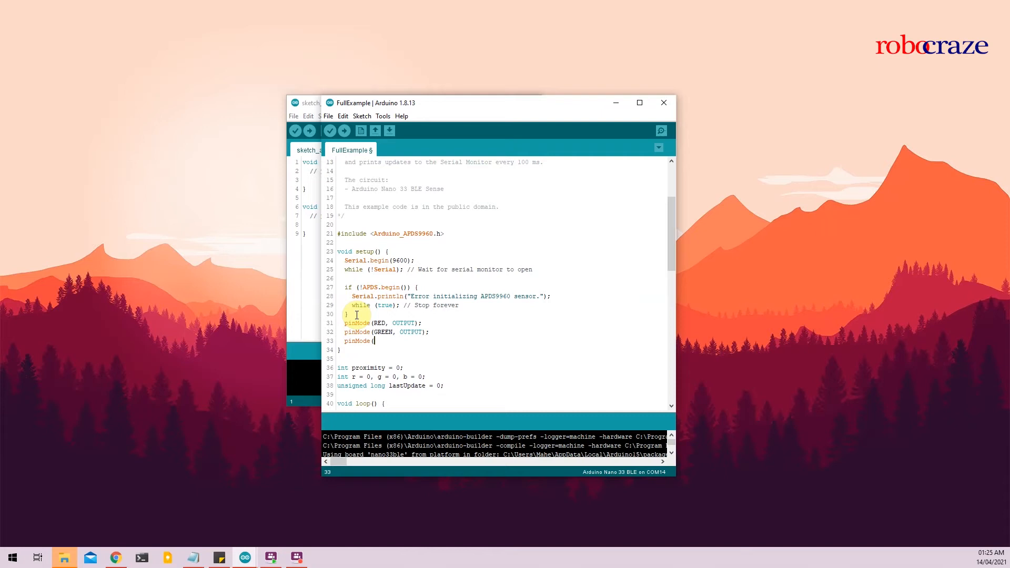
{"action": "type", "text": "BLUE,"}
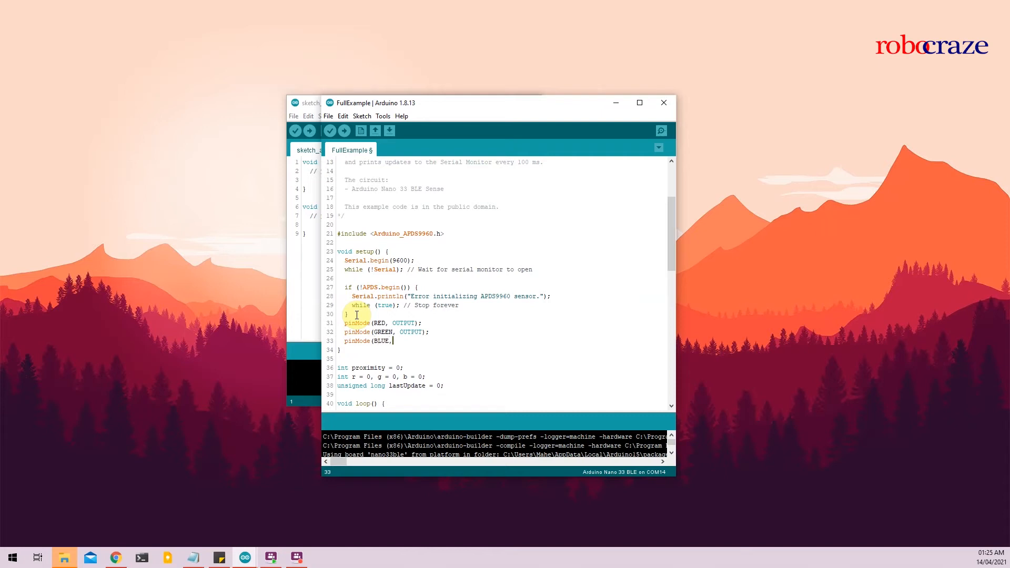
{"action": "type", "text": "OUTPUT"}
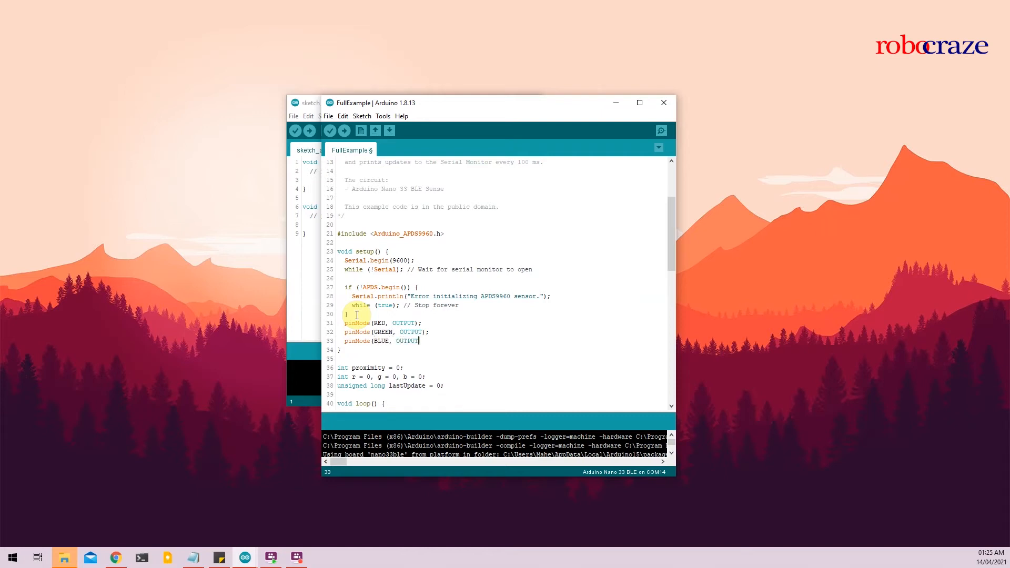
{"action": "type", "text": ";"}
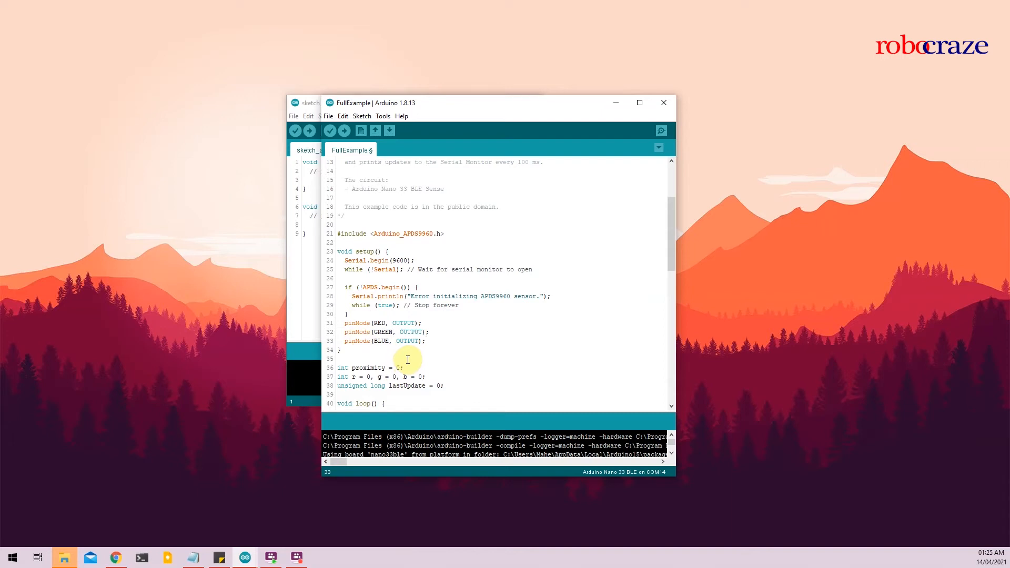
{"action": "scroll", "scroll_direction": "down", "scroll_amount": 3}
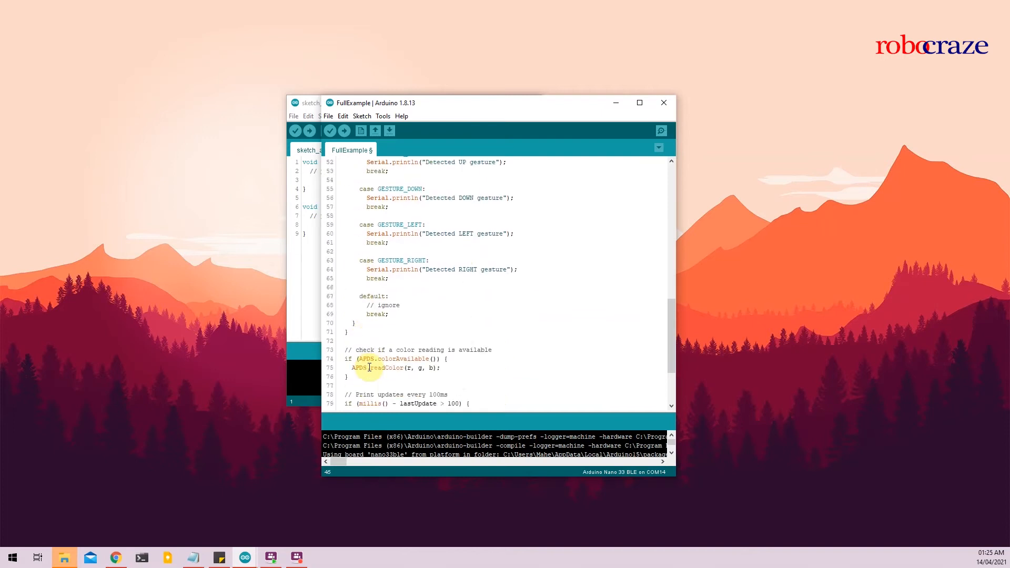
{"action": "scroll", "scroll_direction": "down", "scroll_amount": 3}
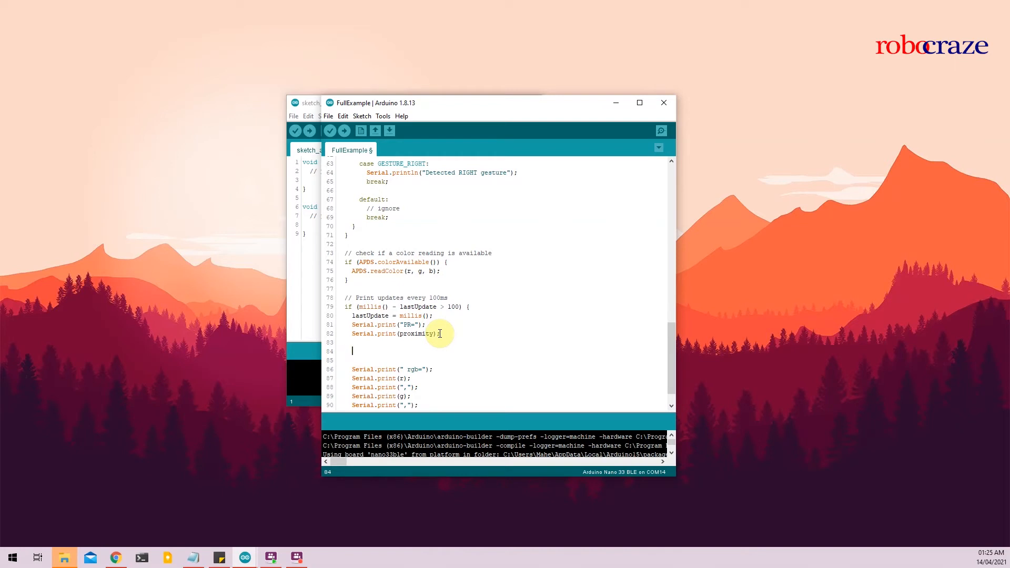
Step: Write if (proximity >= 200) with digitalWrite(RED, HIGH); and delay(500); inside it
{"action": "type", "text": "if ("}
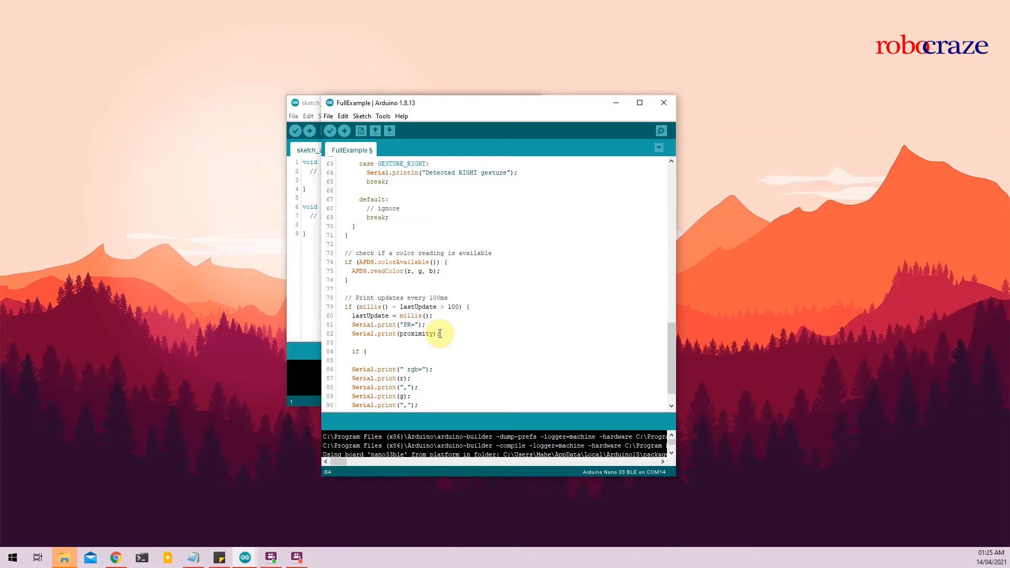
{"action": "type", "text": "proxi"}
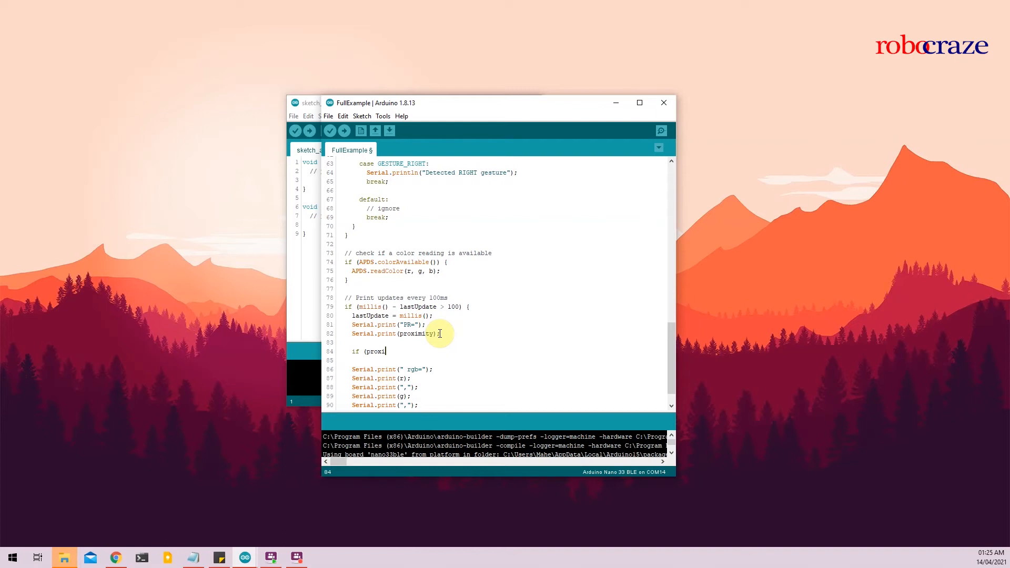
{"action": "type", "text": "mity"}
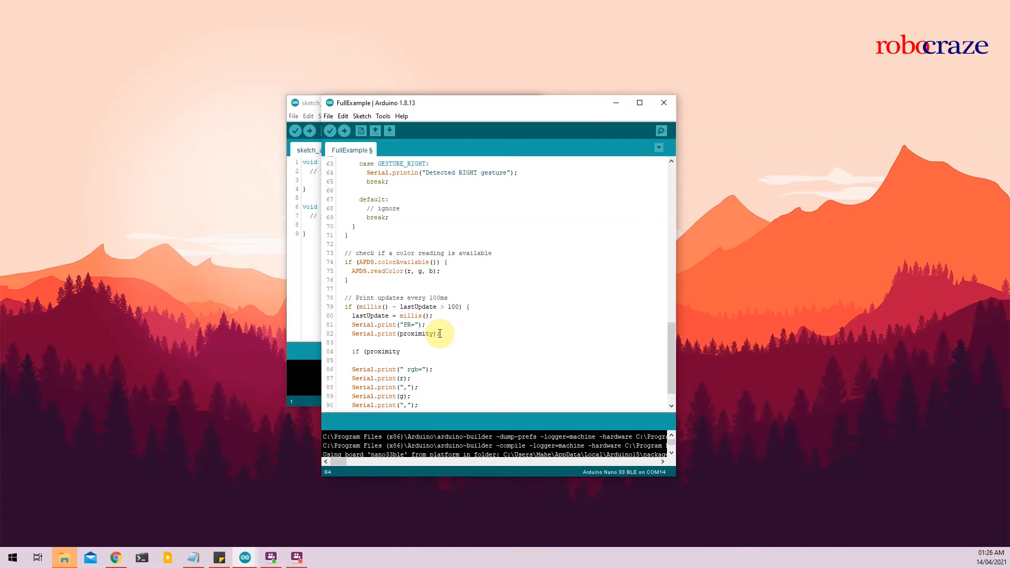
{"action": "type", "text": ">="}
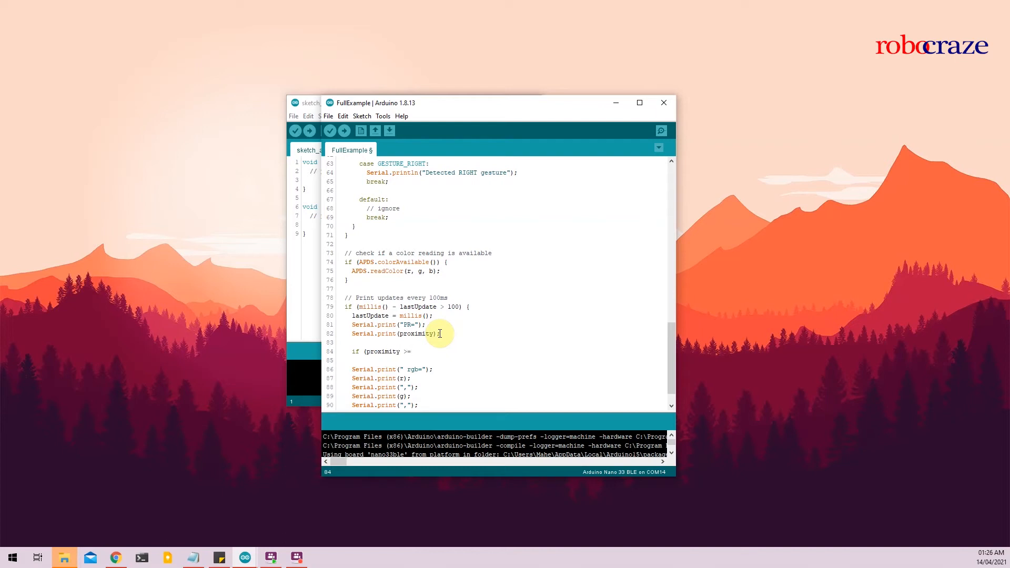
{"action": "type", "text": "200) {"}
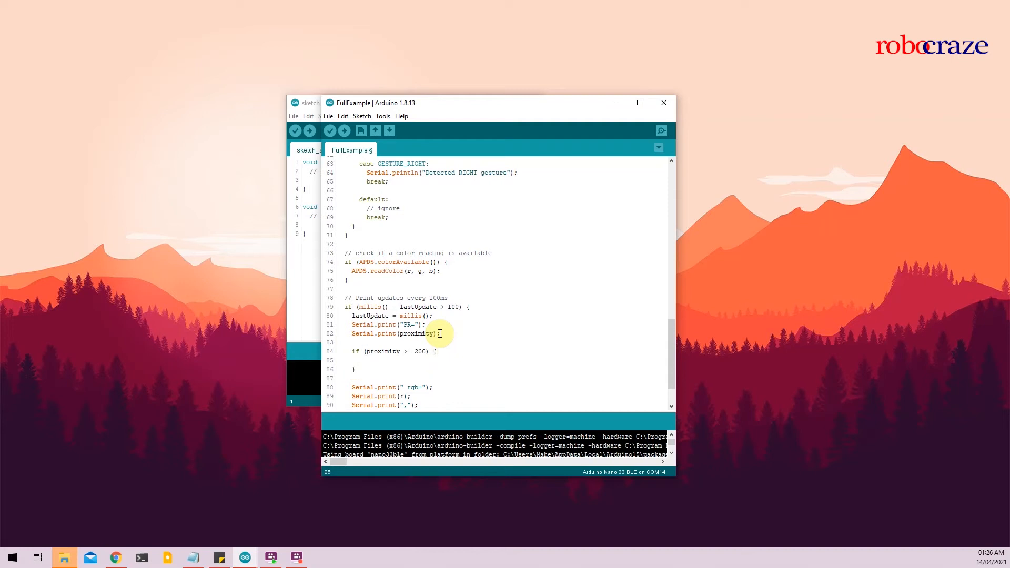
{"action": "type", "text": "digitalW"}
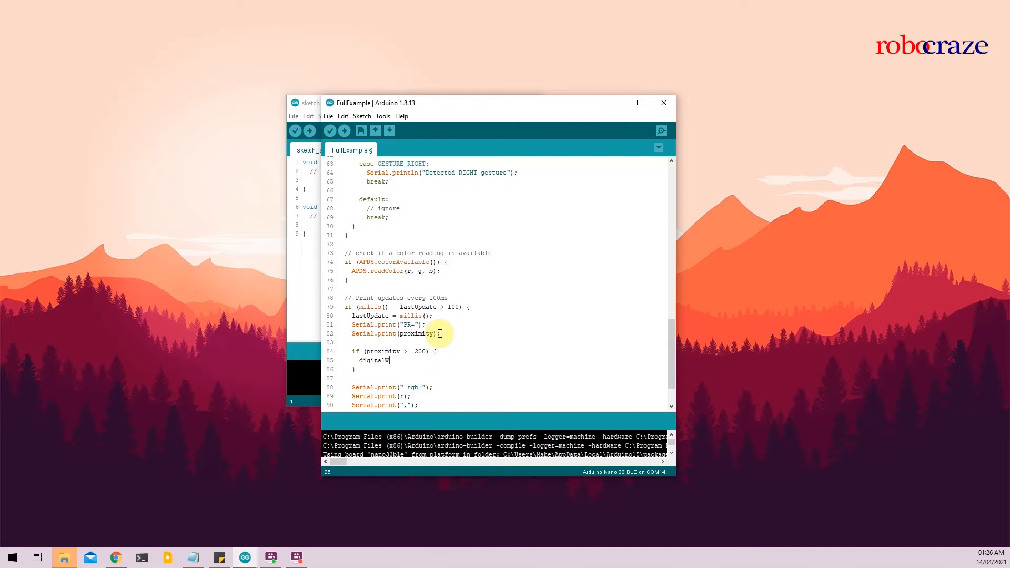
{"action": "type", "text": "rite ("}
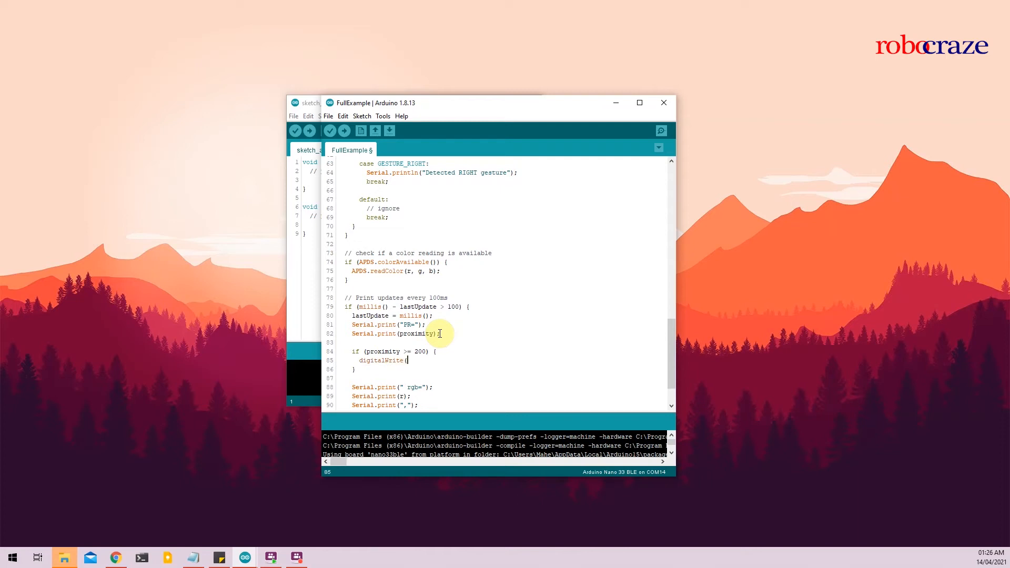
{"action": "type", "text": "RED, HIGH);"}
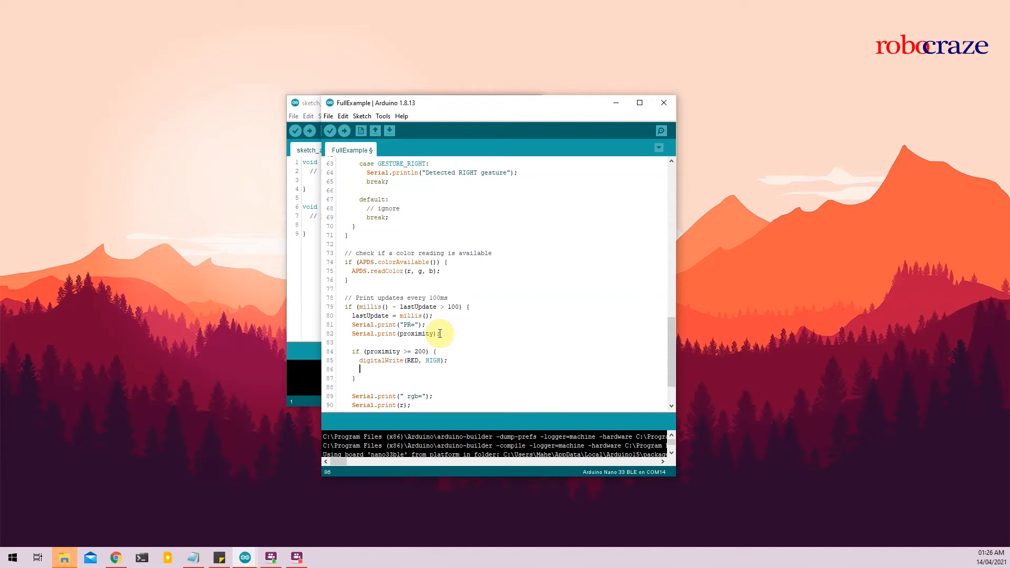
{"action": "type", "text": "delay("}
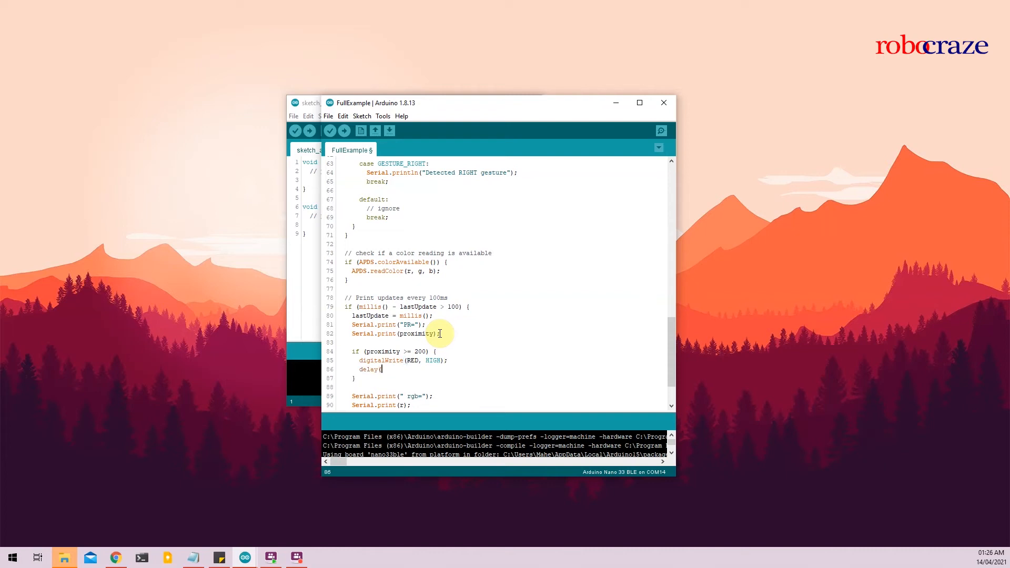
{"action": "type", "text": "500);"}
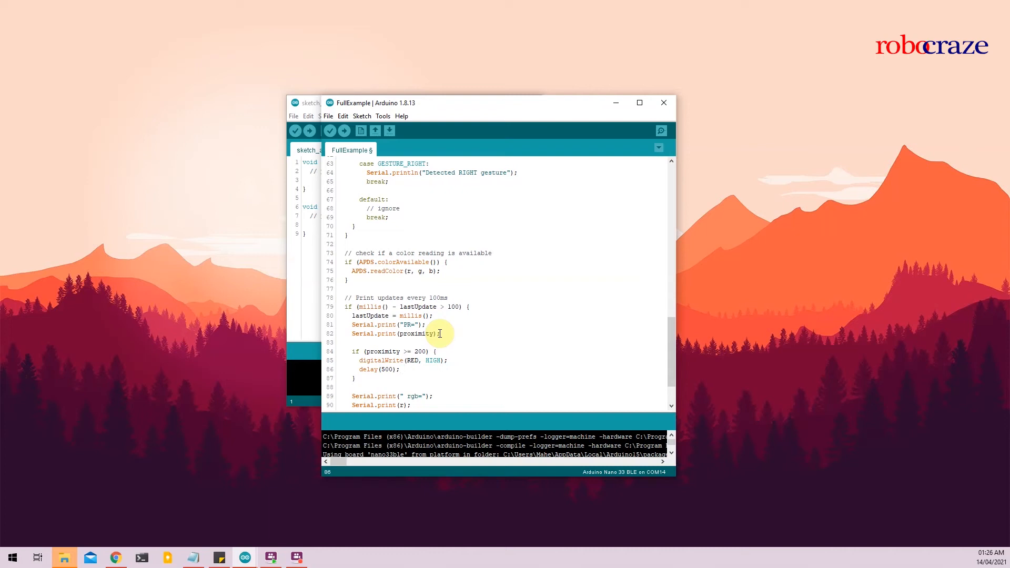
Step: Finish the block with digitalWrite(RED, LOW); so the LED turns back off
{"action": "type", "text": "dig"}
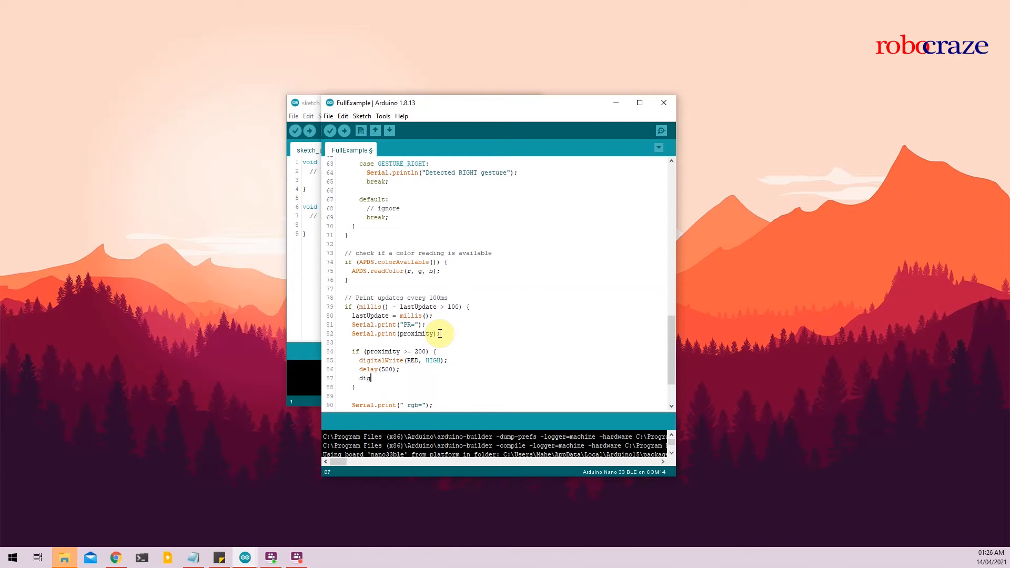
{"action": "type", "text": "italWrite"}
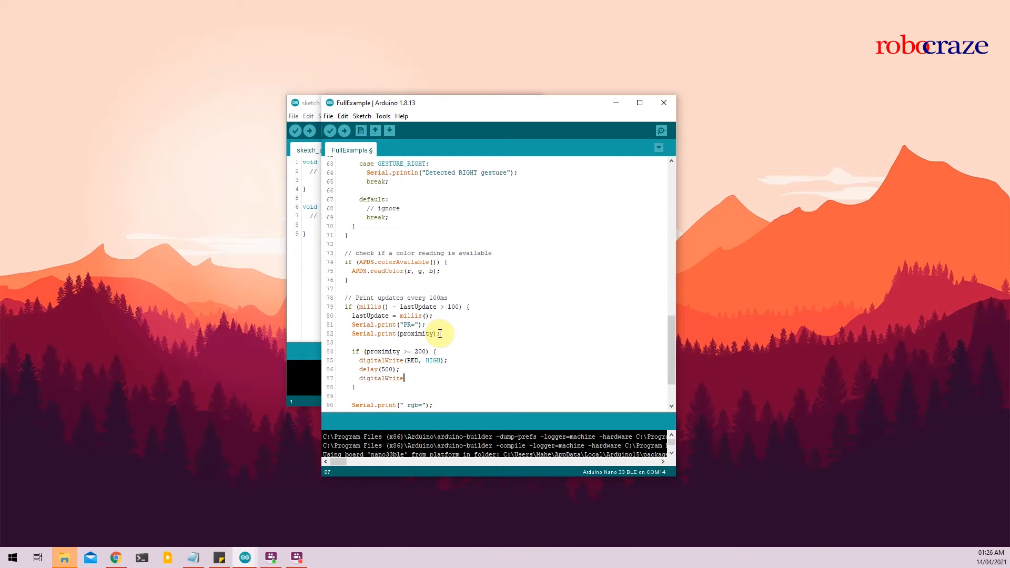
{"action": "type", "text": "(RED,"}
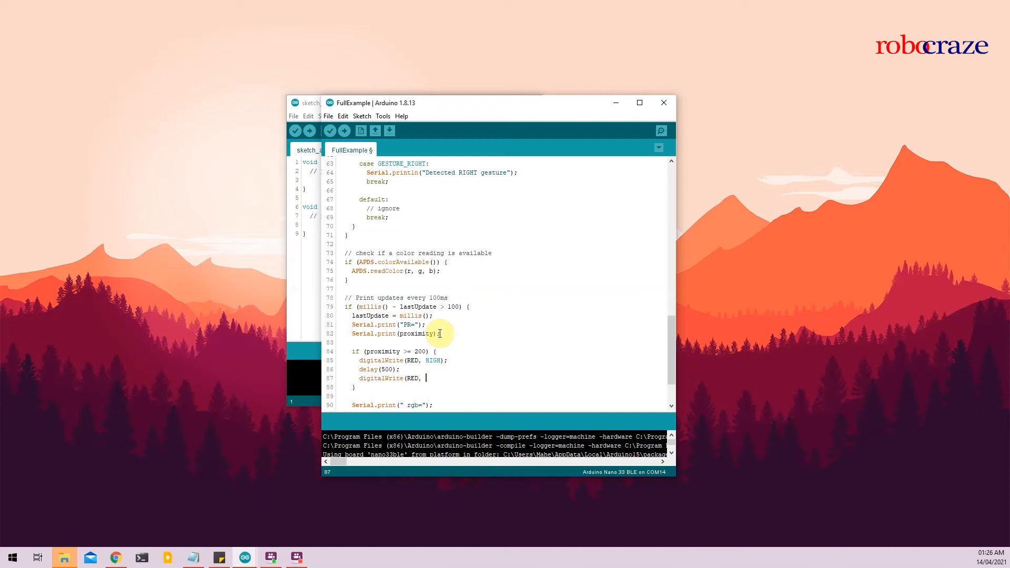
{"action": "type", "text": "LOW);"}
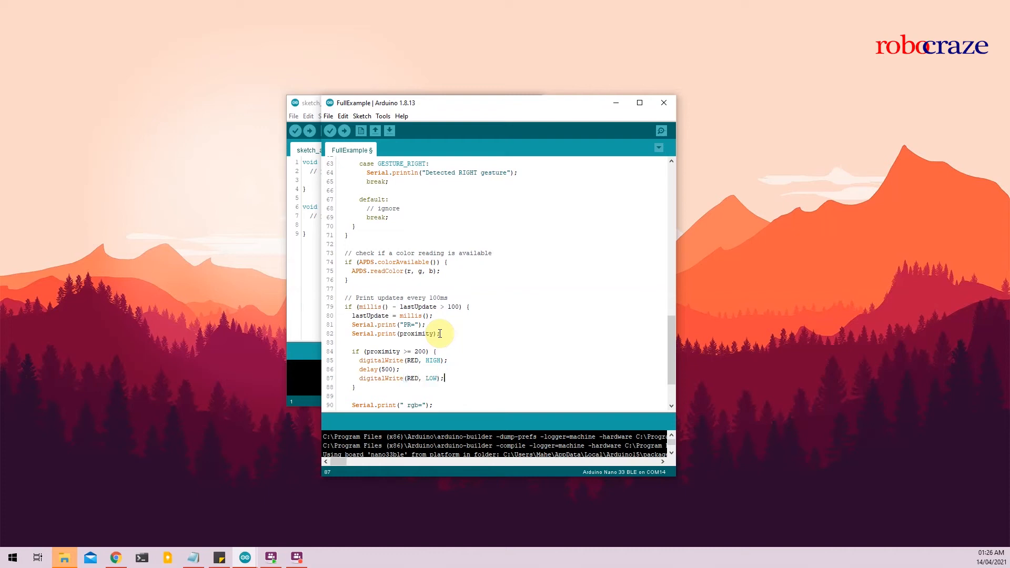
Step: Swap RED for GREEN in the proximity if block and add an else { } branch below it
{"action": "scroll", "scroll_direction": "down", "scroll_amount": 3}
{"action": "type", "text": "GREEN"}
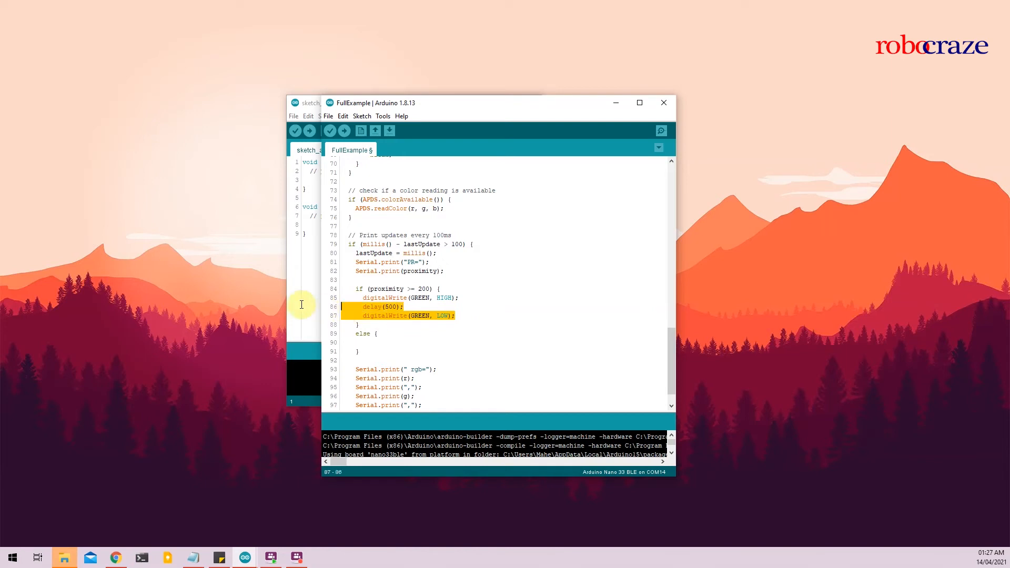
{"action": "left_click", "coordinate": [366, 338]}
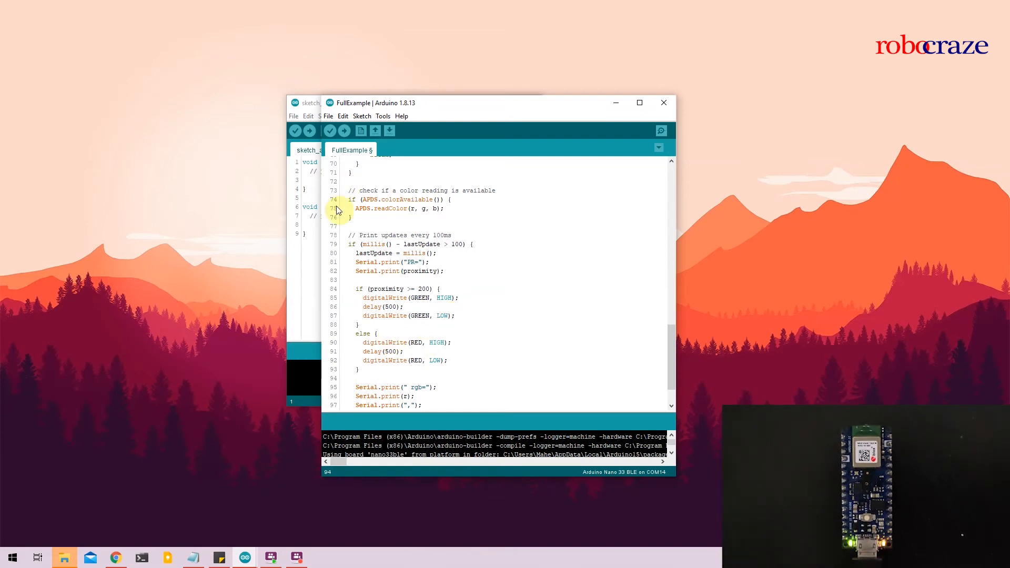
Step: Select port COM16 under Tools and upload the modified FullExample to the Nano 33 BLE
{"action": "left_click", "coordinate": [362, 116]}
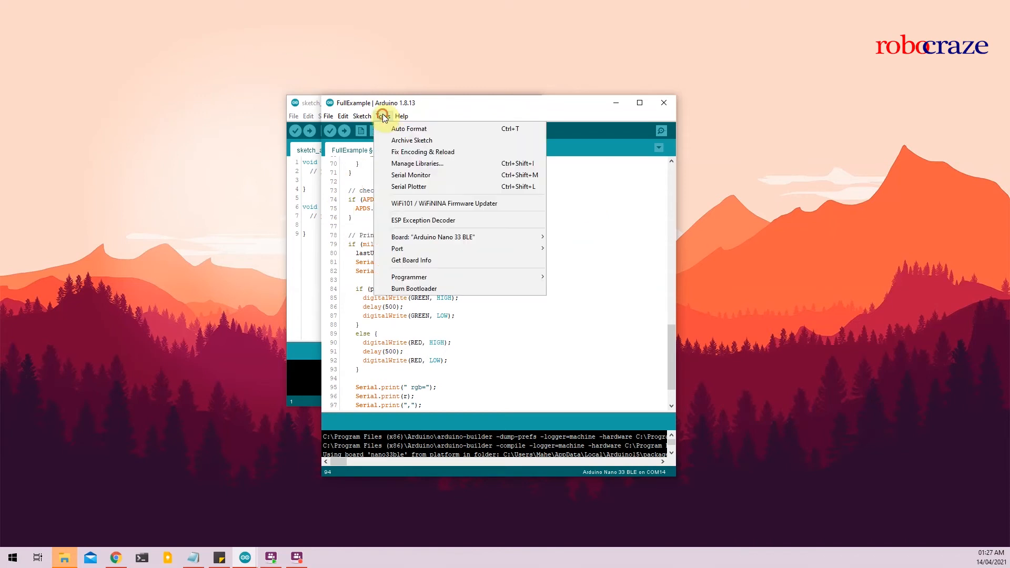
{"action": "mouse_move", "coordinate": [397, 249]}
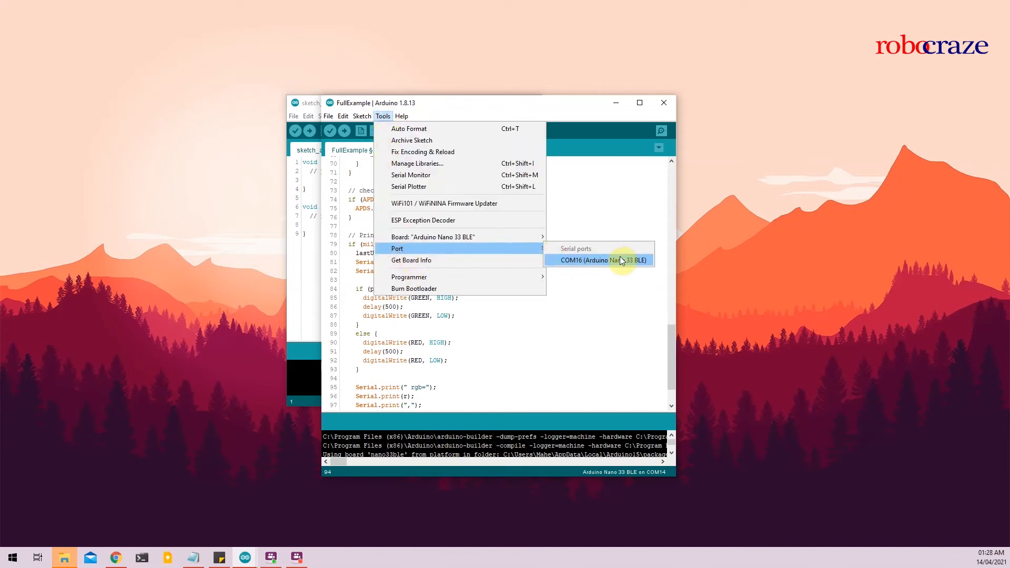
{"action": "left_click", "coordinate": [602, 260]}
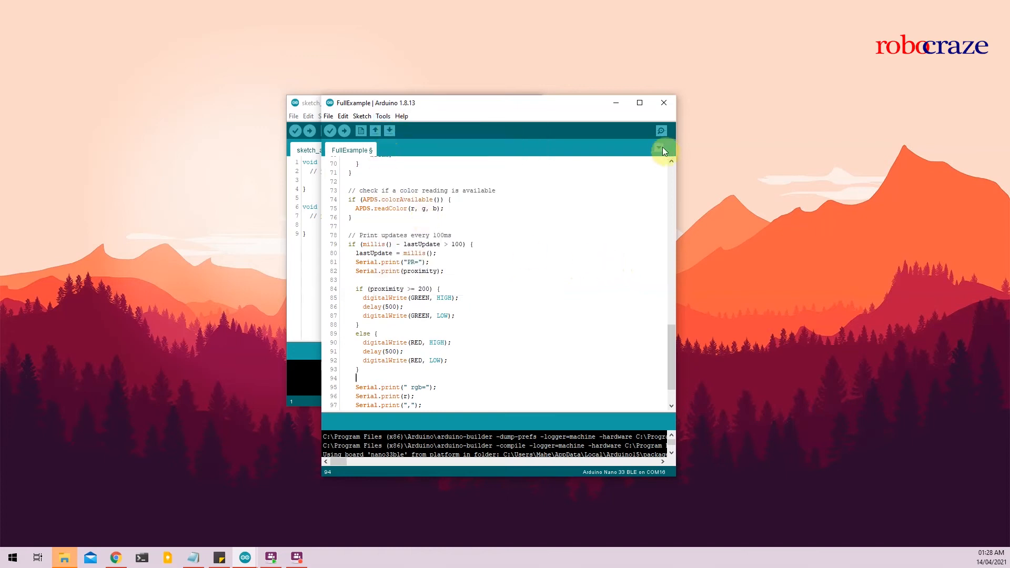
{"action": "left_click", "coordinate": [330, 130]}
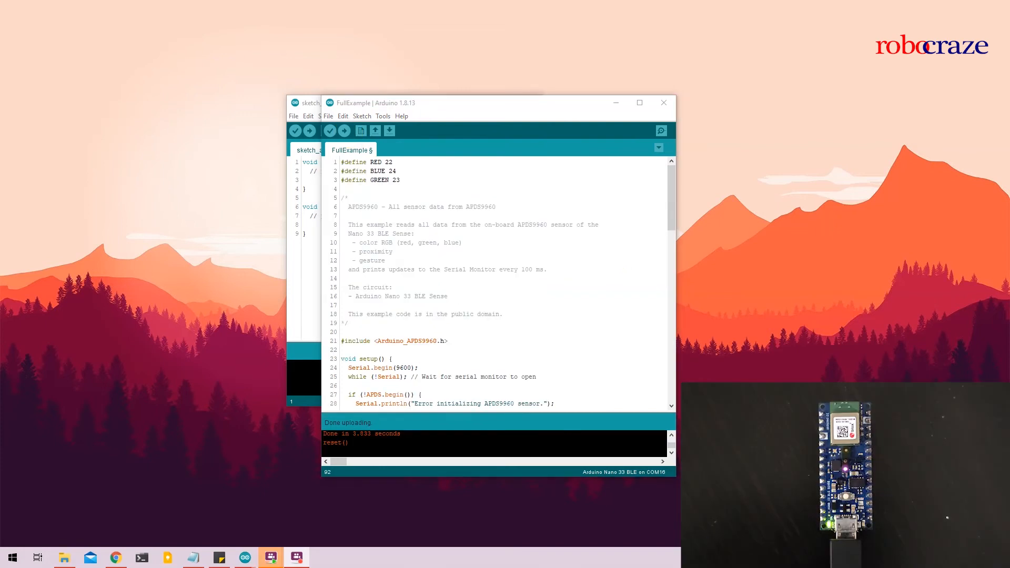
Step: Switch the port back to COM14 (Arduino Nano 33 BLE) via Tools > Port
{"action": "left_click", "coordinate": [383, 116]}
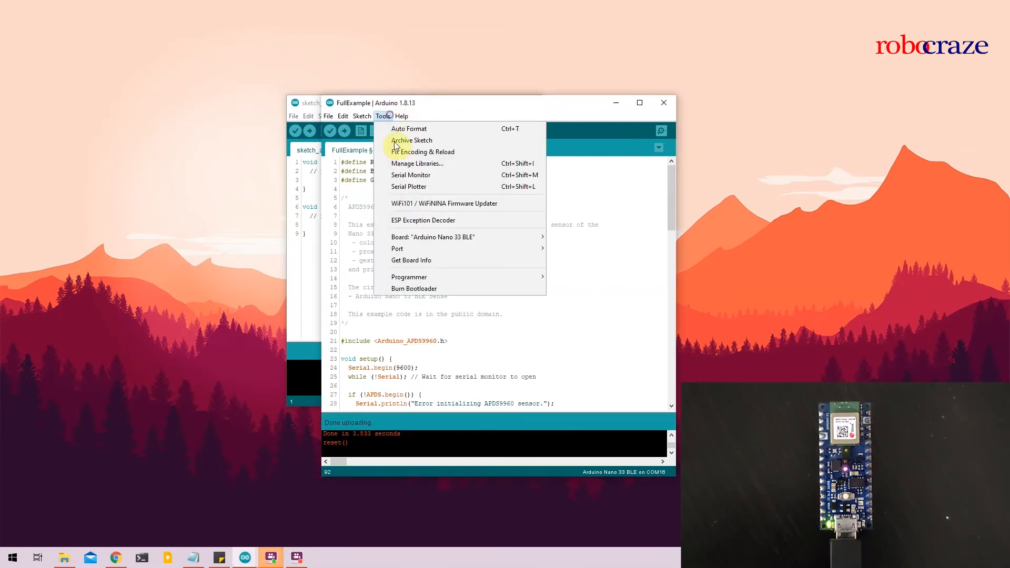
{"action": "mouse_move", "coordinate": [397, 249]}
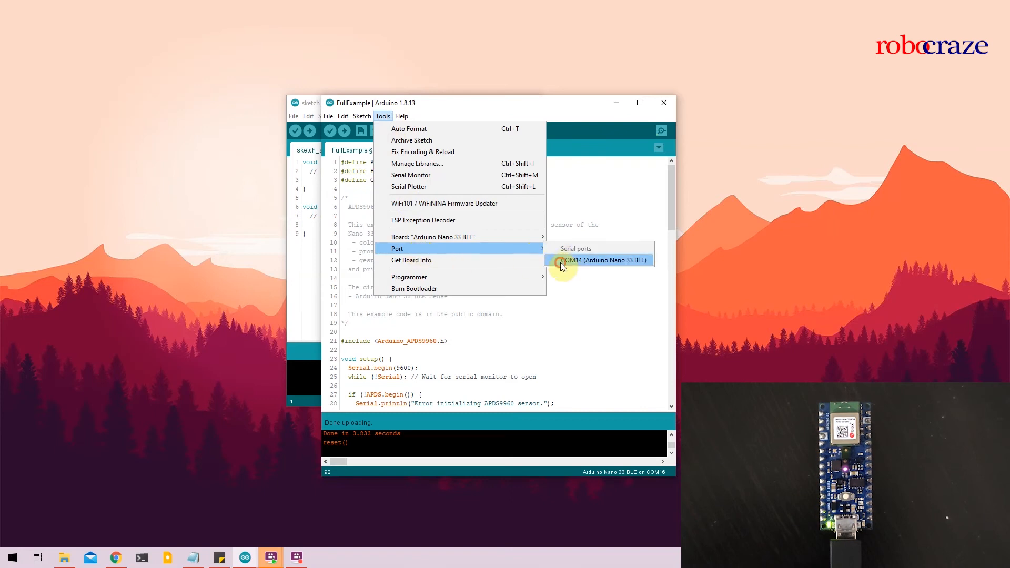
{"action": "left_click", "coordinate": [598, 260]}
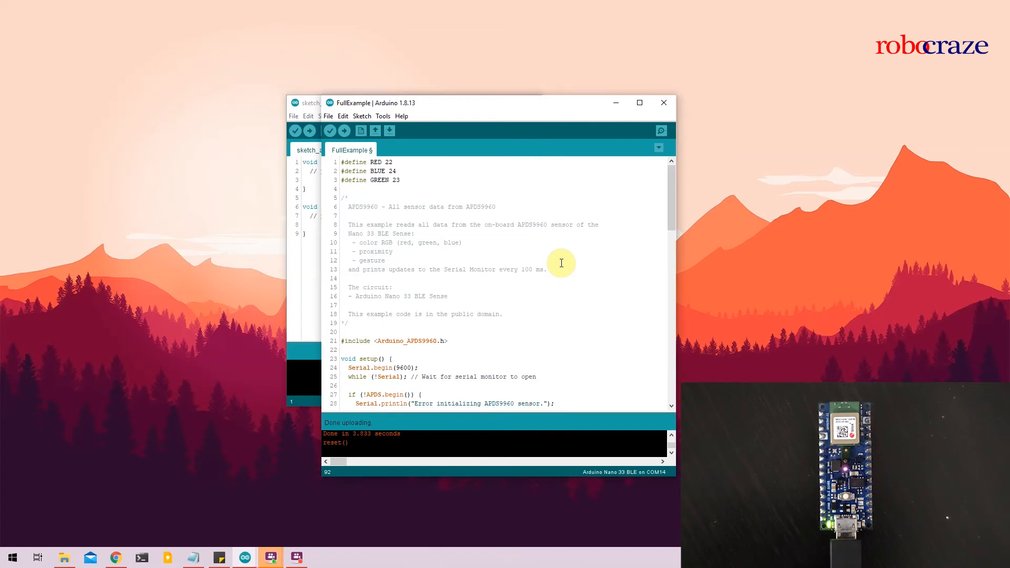
{"action": "mouse_move", "coordinate": [689, 145]}
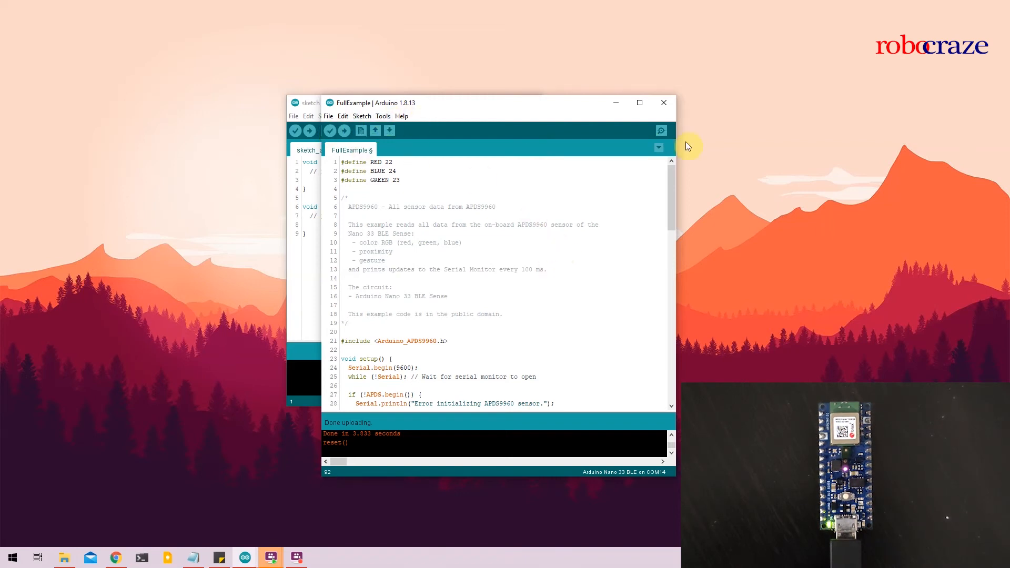
{"action": "left_click", "coordinate": [661, 131]}
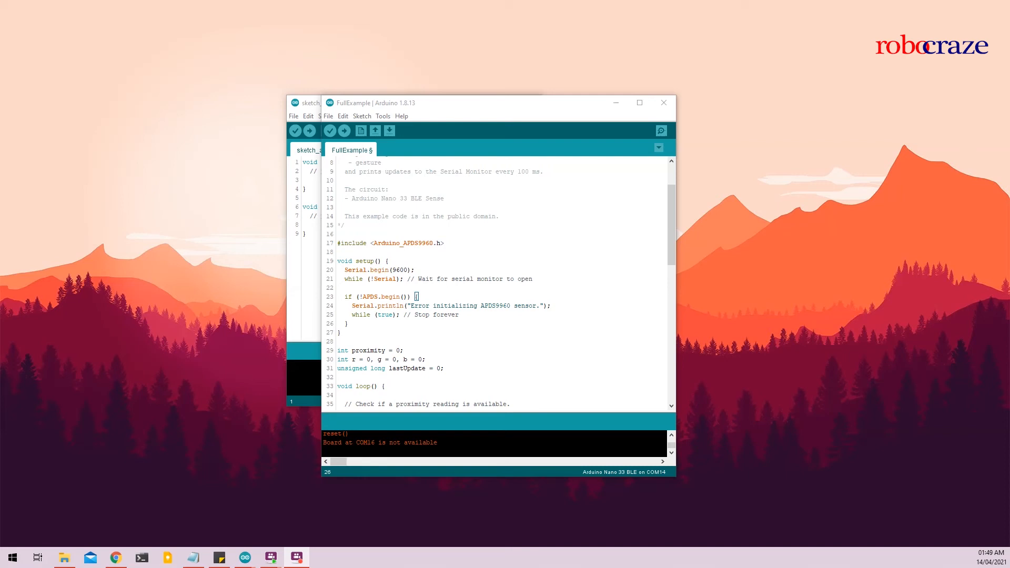
{"action": "mouse_move", "coordinate": [489, 105]}
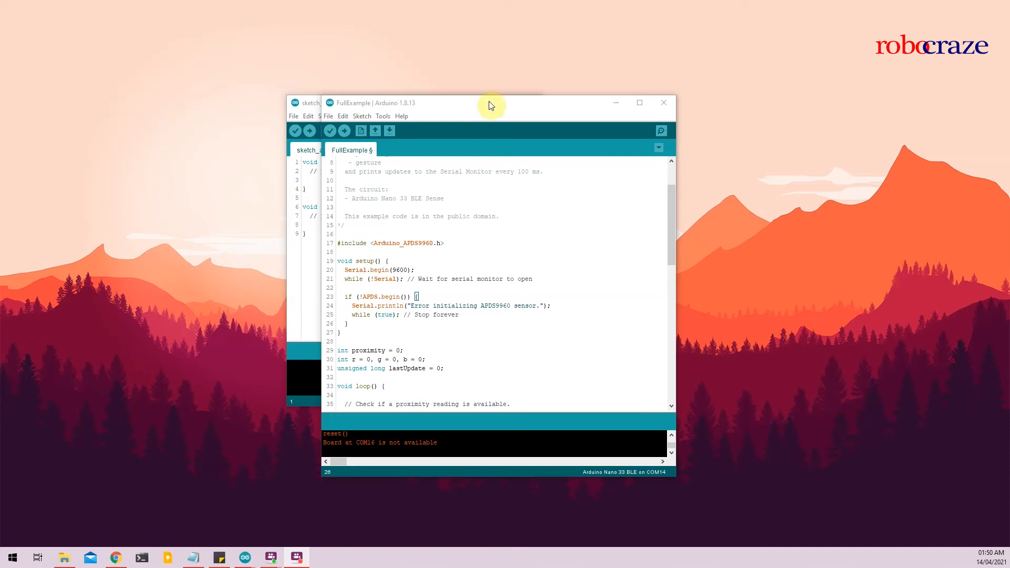
Step: Load File > Examples > Arduino_HTS221 > ReadSensors into a new window
{"action": "left_click", "coordinate": [328, 115]}
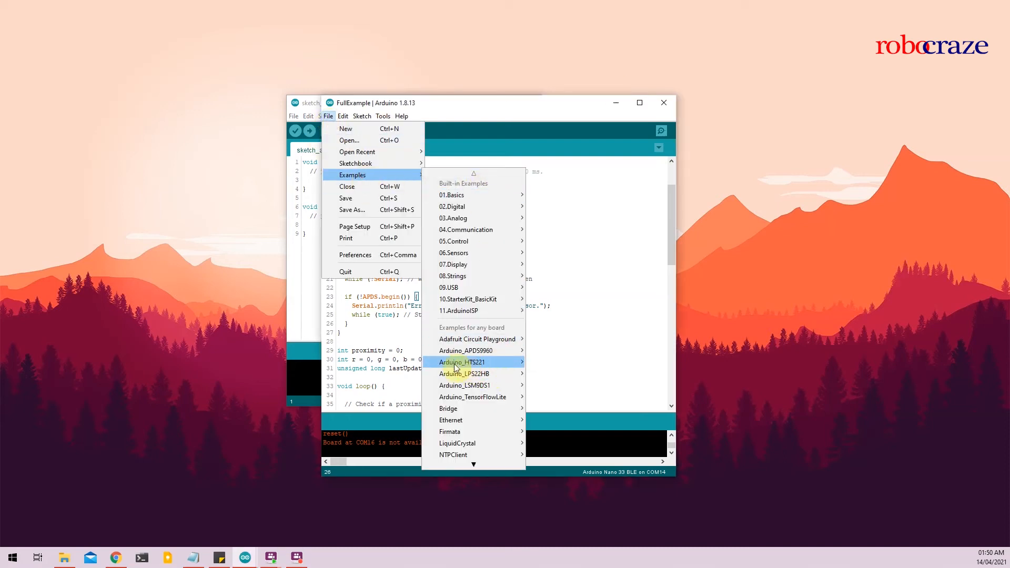
{"action": "mouse_move", "coordinate": [461, 362]}
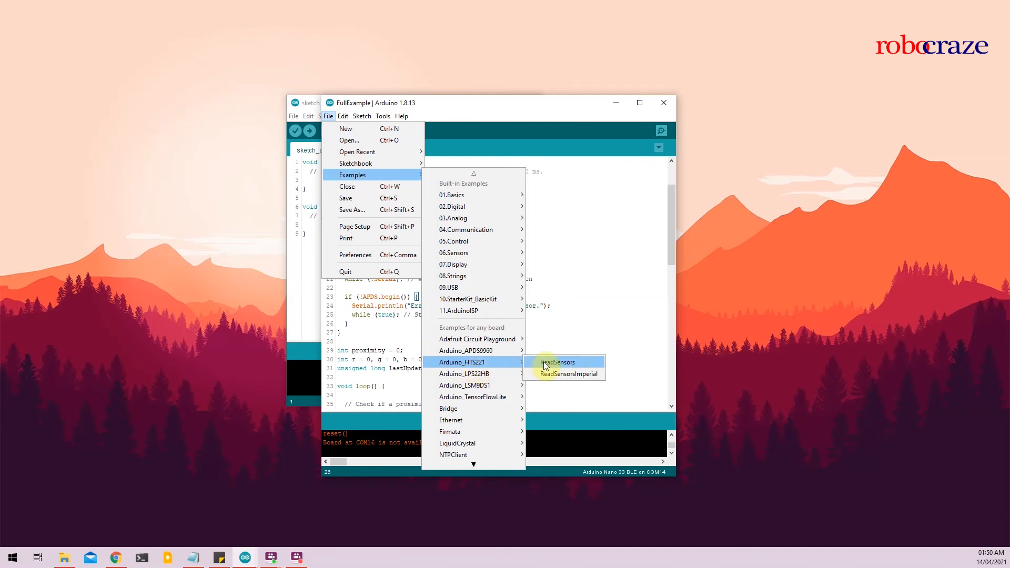
{"action": "left_click", "coordinate": [556, 362]}
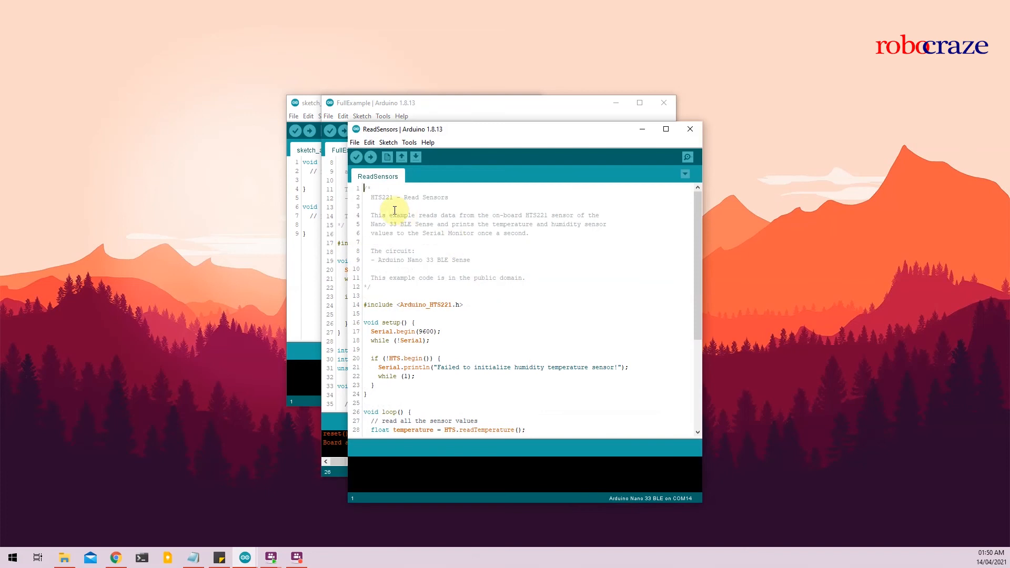
{"action": "left_click_drag", "start_coordinate": [395, 209], "coordinate": [367, 286]}
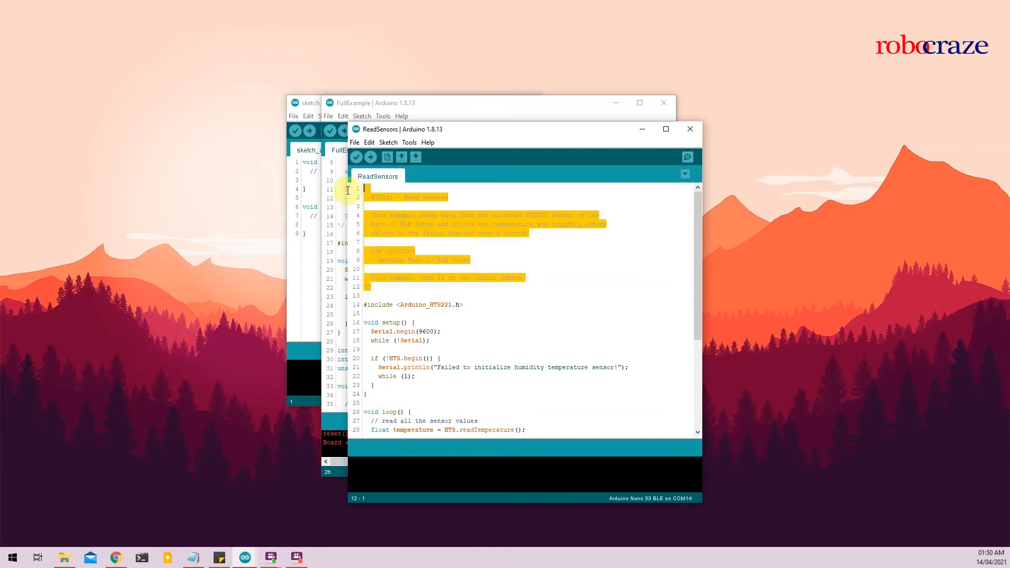
{"action": "left_click", "coordinate": [439, 268]}
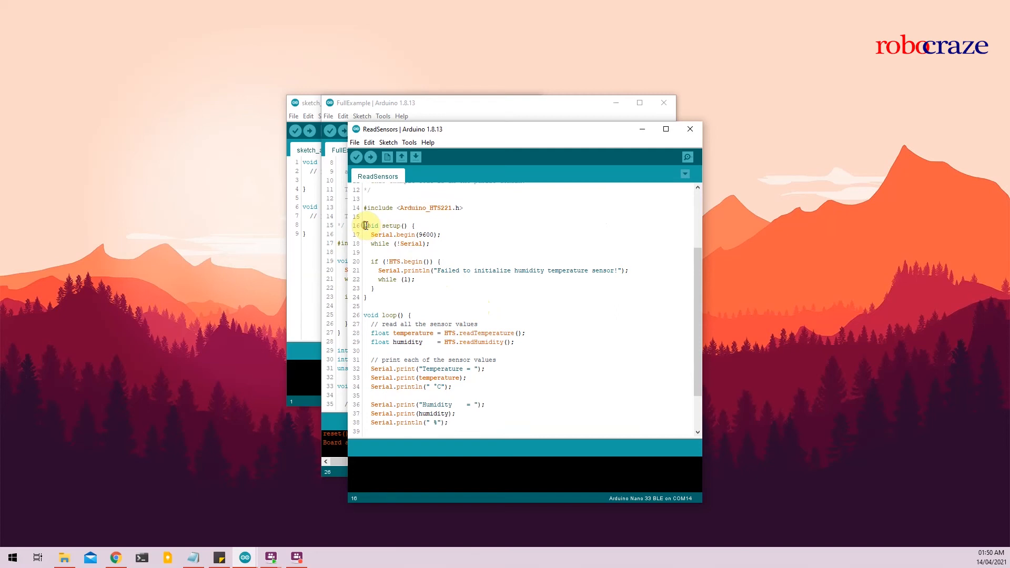
{"action": "double_click", "coordinate": [388, 315]}
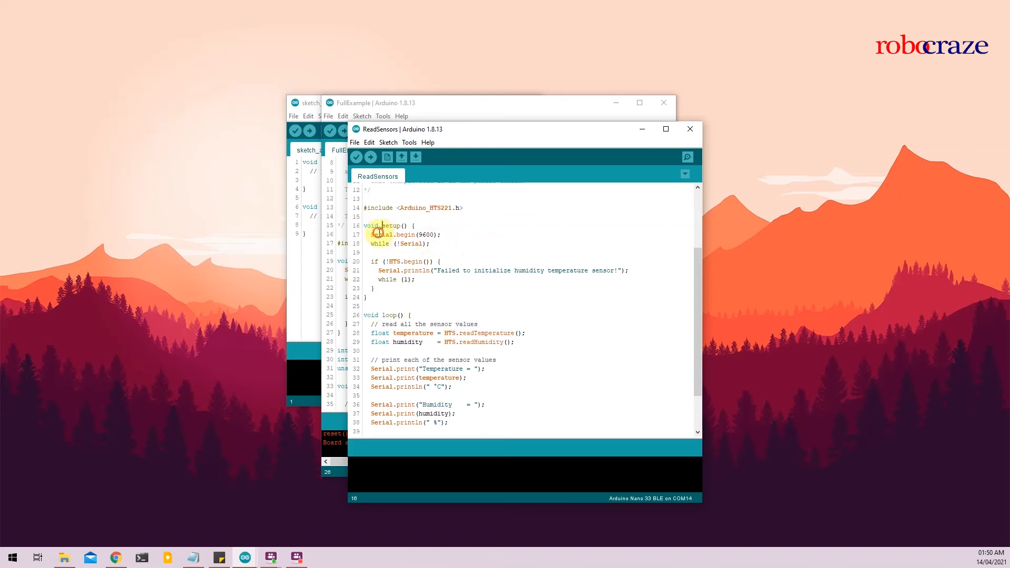
{"action": "double_click", "coordinate": [403, 243]}
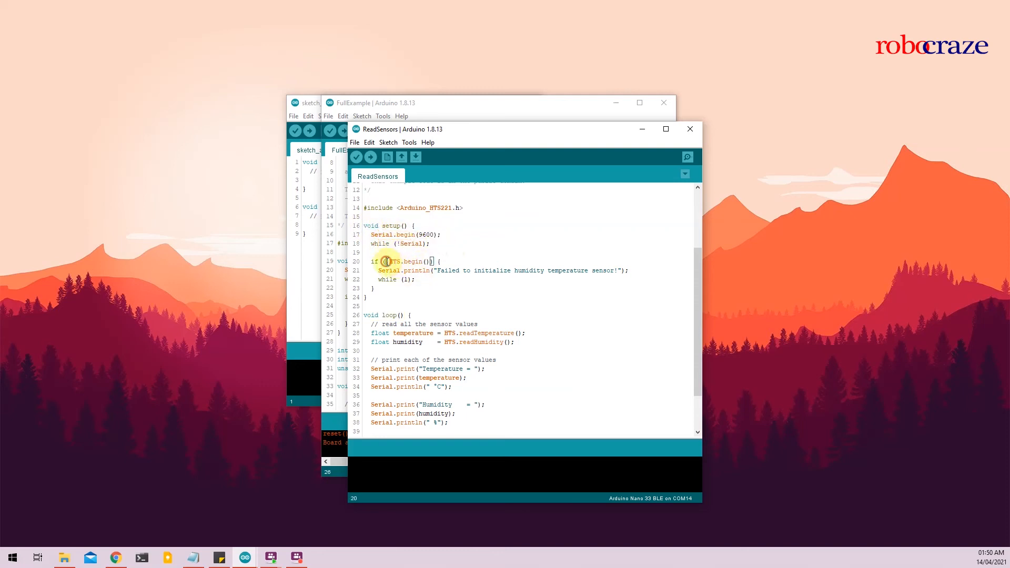
{"action": "double_click", "coordinate": [392, 261]}
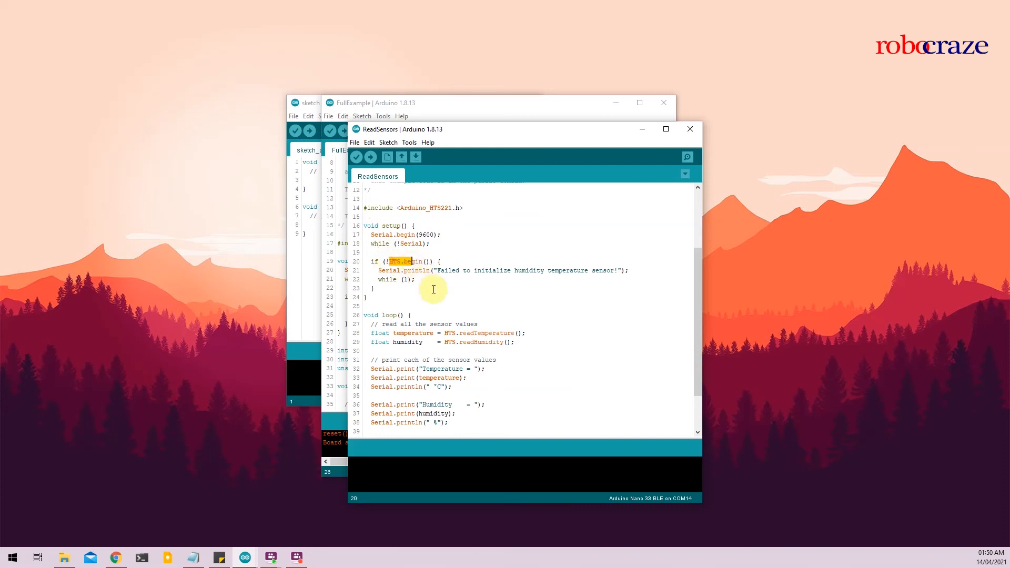
{"action": "mouse_move", "coordinate": [443, 276]}
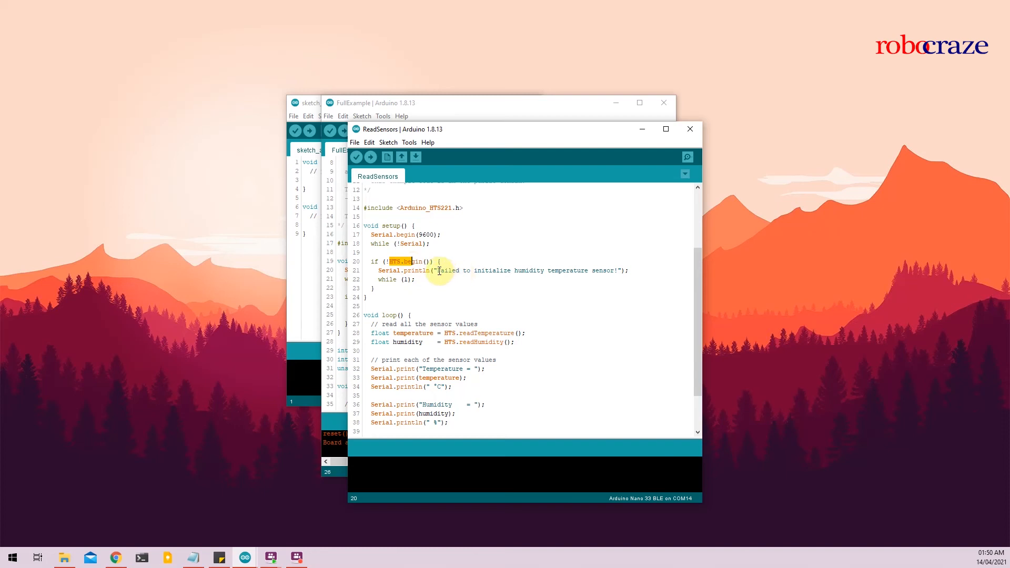
{"action": "scroll", "scroll_direction": "down", "scroll_amount": 3}
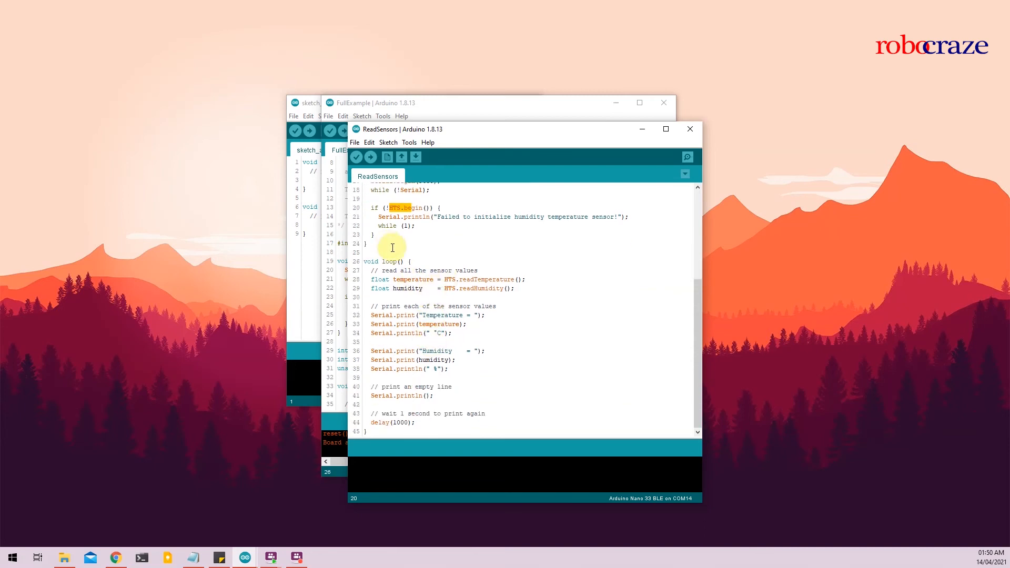
{"action": "mouse_move", "coordinate": [374, 257]}
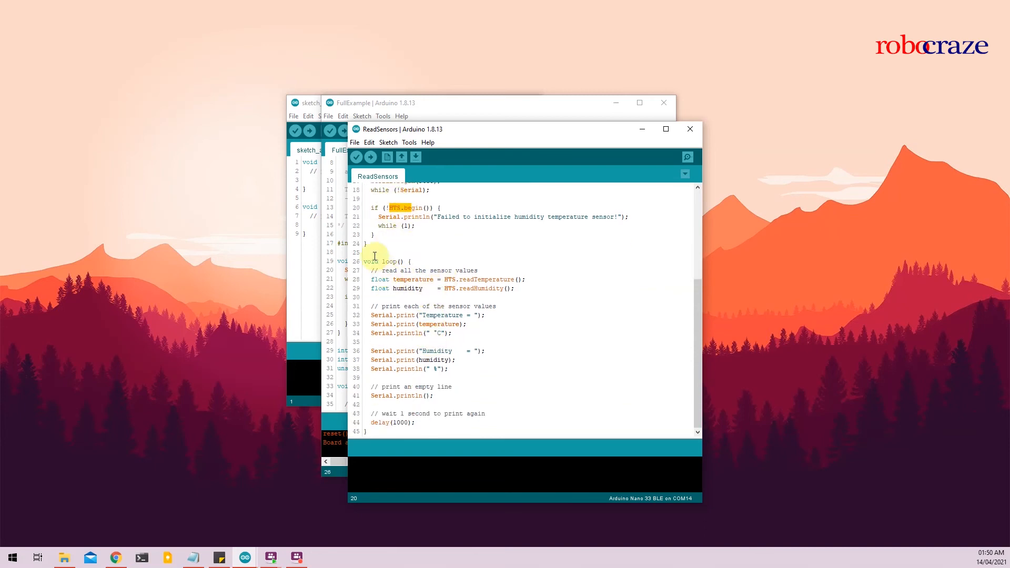
{"action": "double_click", "coordinate": [392, 261]}
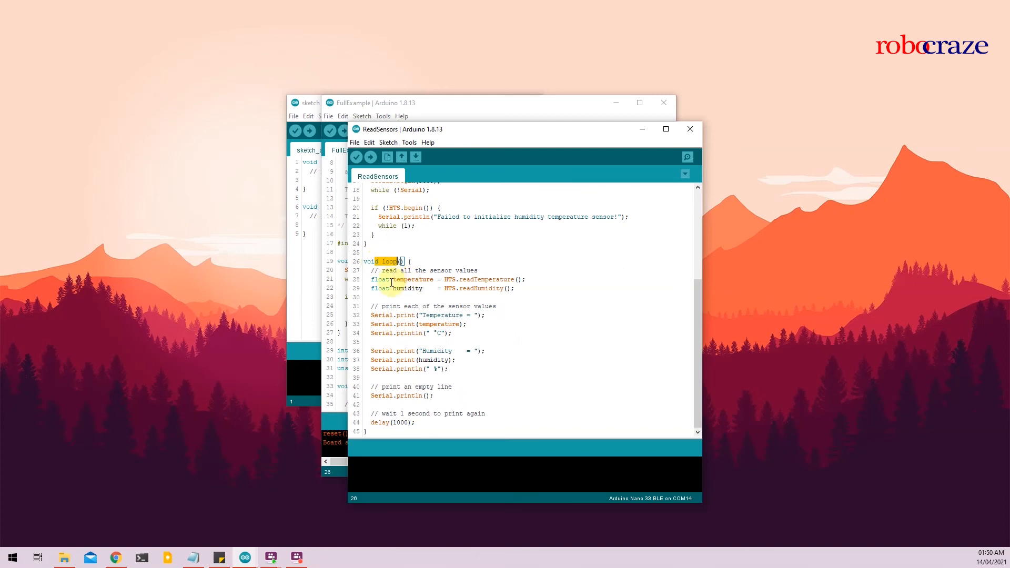
{"action": "double_click", "coordinate": [407, 278]}
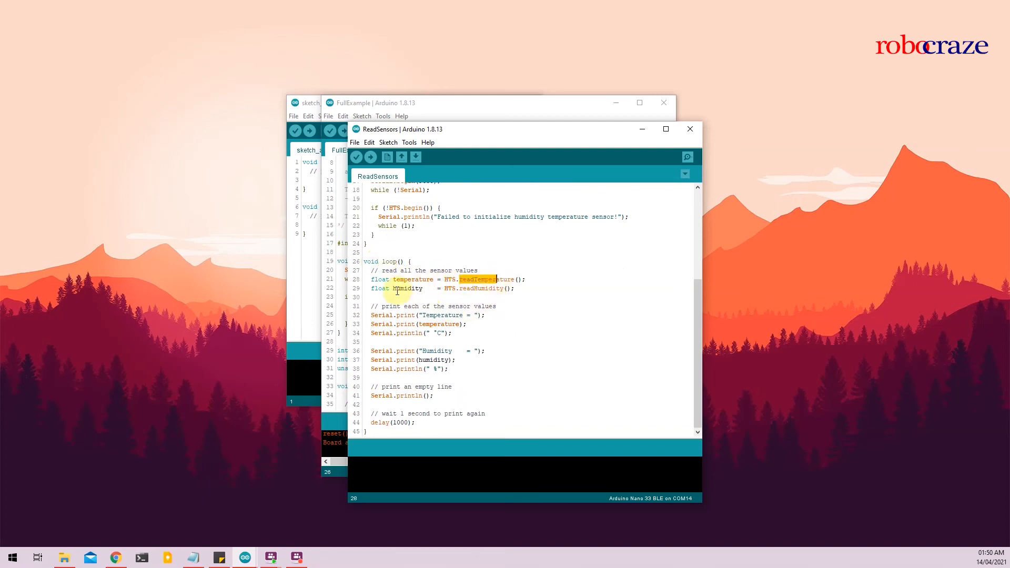
{"action": "left_click", "coordinate": [452, 288]}
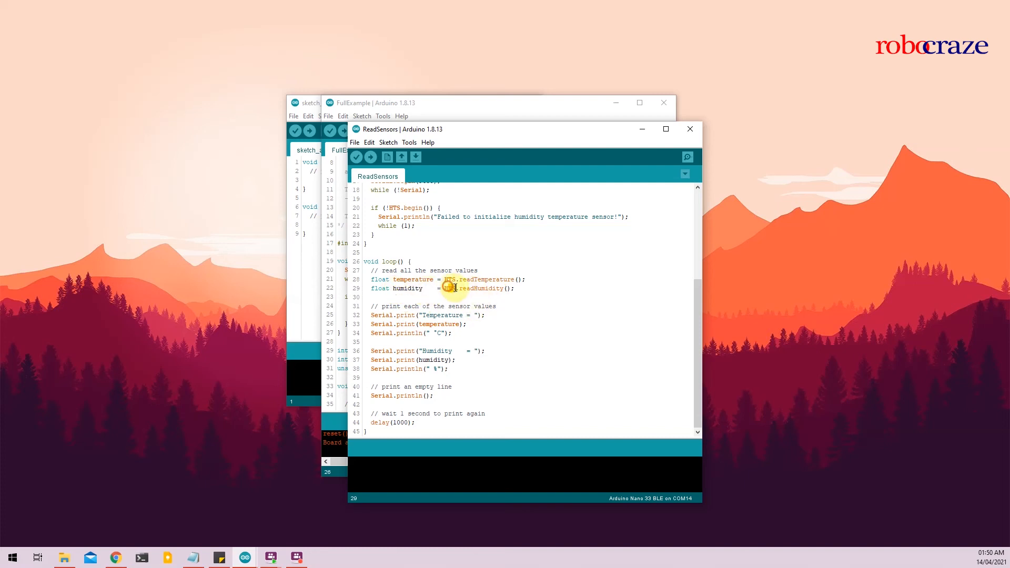
{"action": "double_click", "coordinate": [479, 289]}
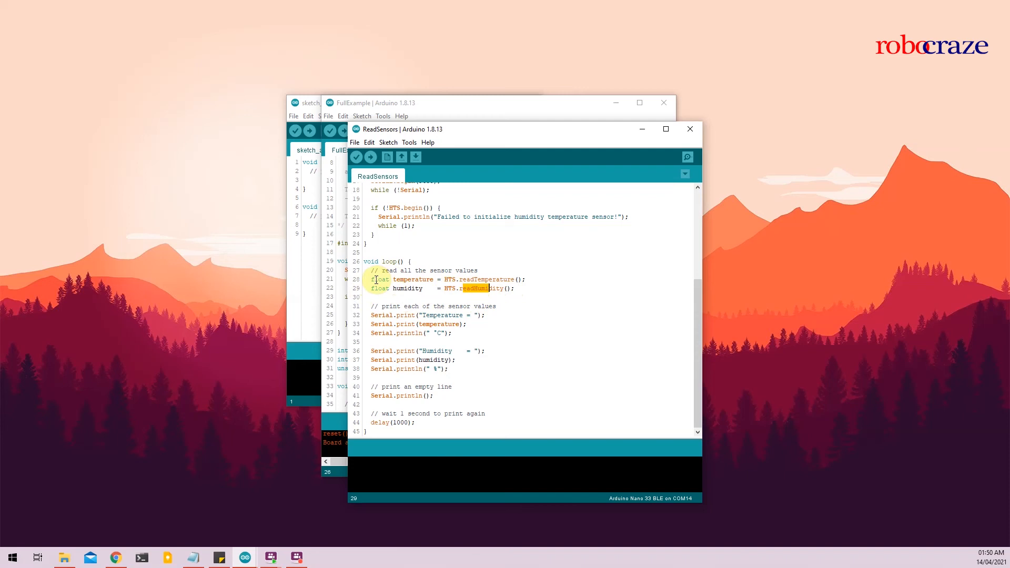
{"action": "left_click", "coordinate": [427, 350]}
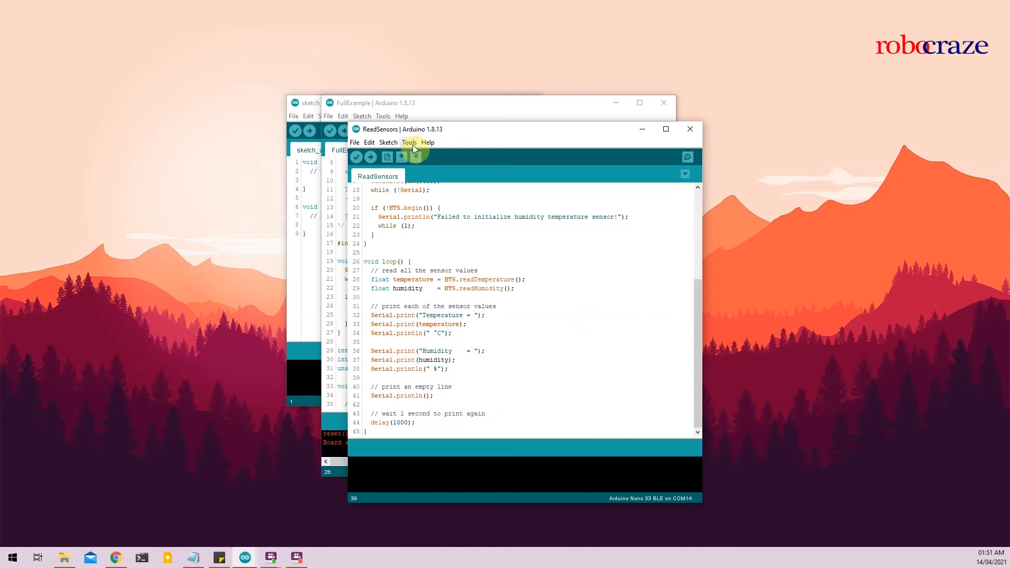
Step: Upload ReadSensors to the Nano 33 BLE and wait for 'Done uploading'
{"action": "left_click", "coordinate": [410, 142]}
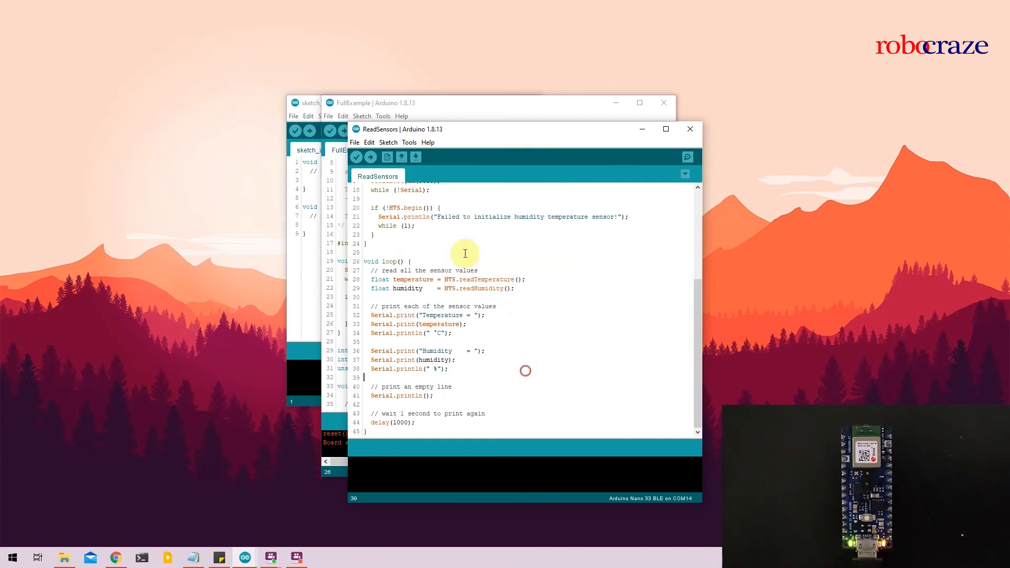
{"action": "left_click", "coordinate": [409, 143]}
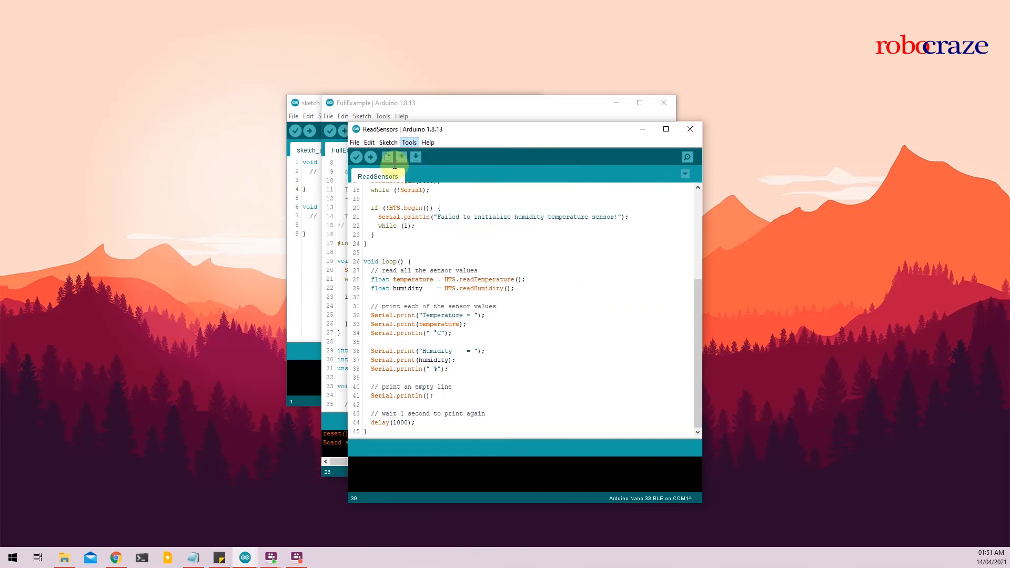
{"action": "left_click", "coordinate": [371, 157]}
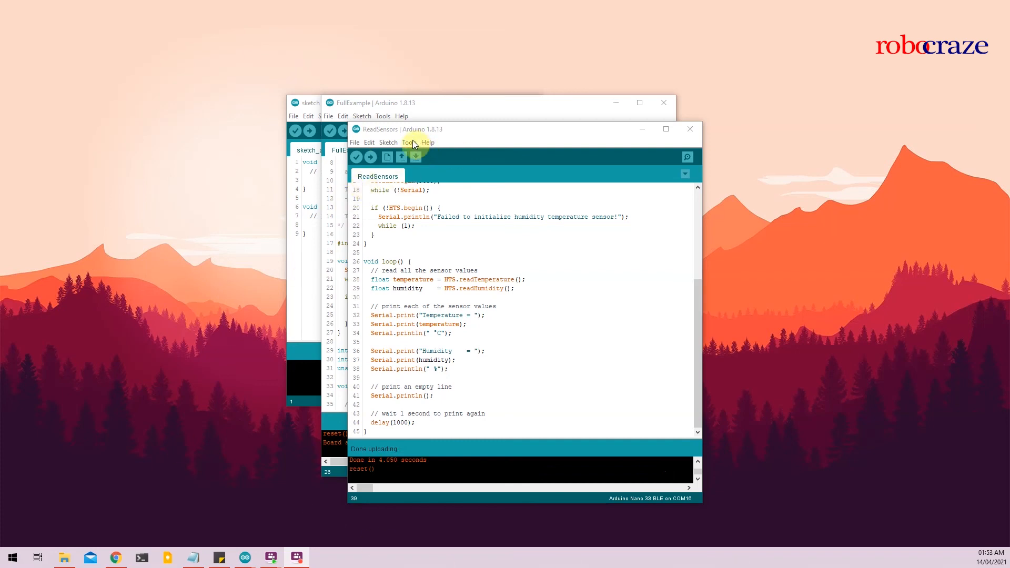
Step: Select COM14, then start the Serial Monitor to watch live temperature and humidity values
{"action": "left_click", "coordinate": [409, 142]}
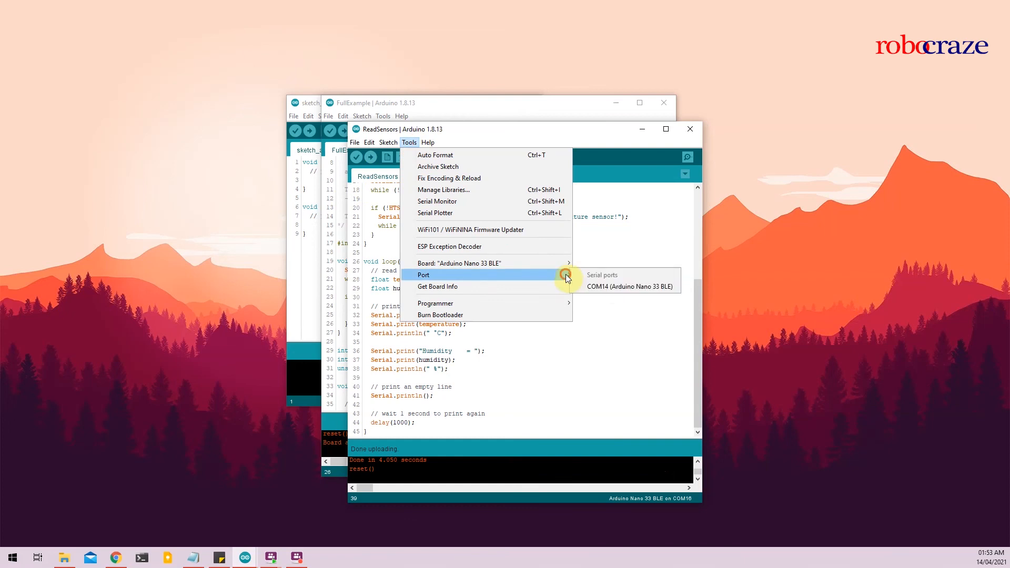
{"action": "left_click", "coordinate": [630, 286]}
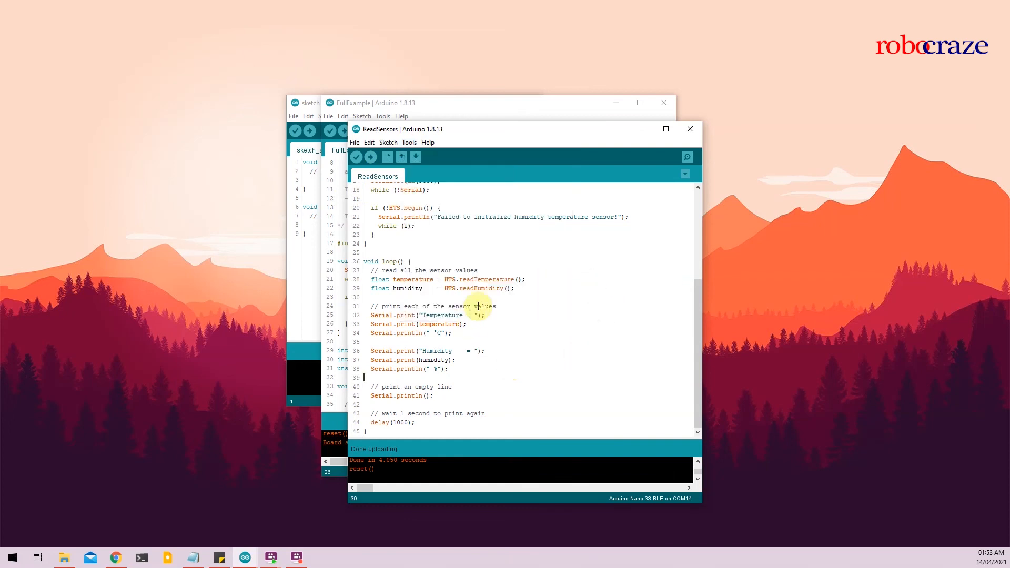
{"action": "left_click", "coordinate": [687, 157]}
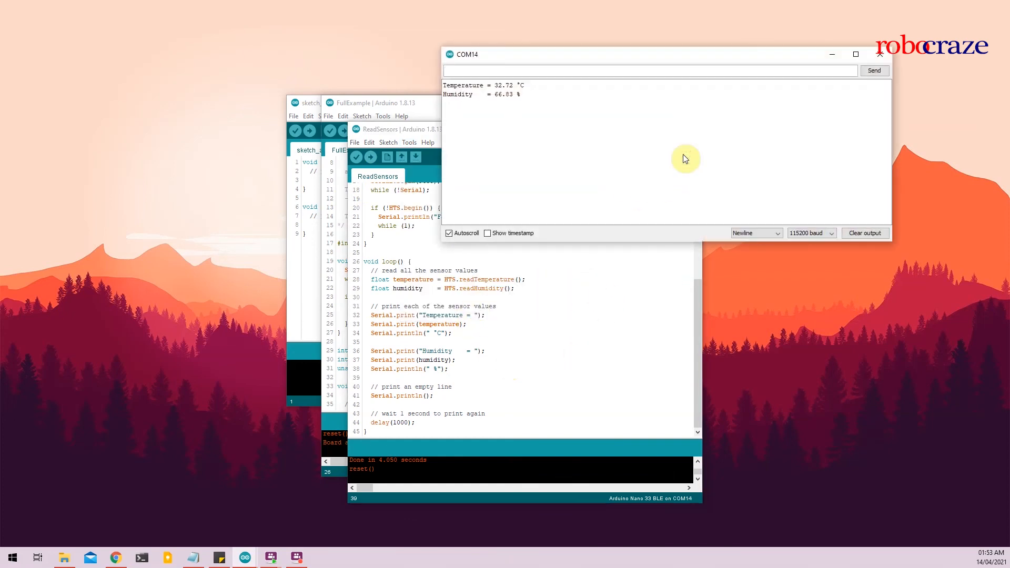